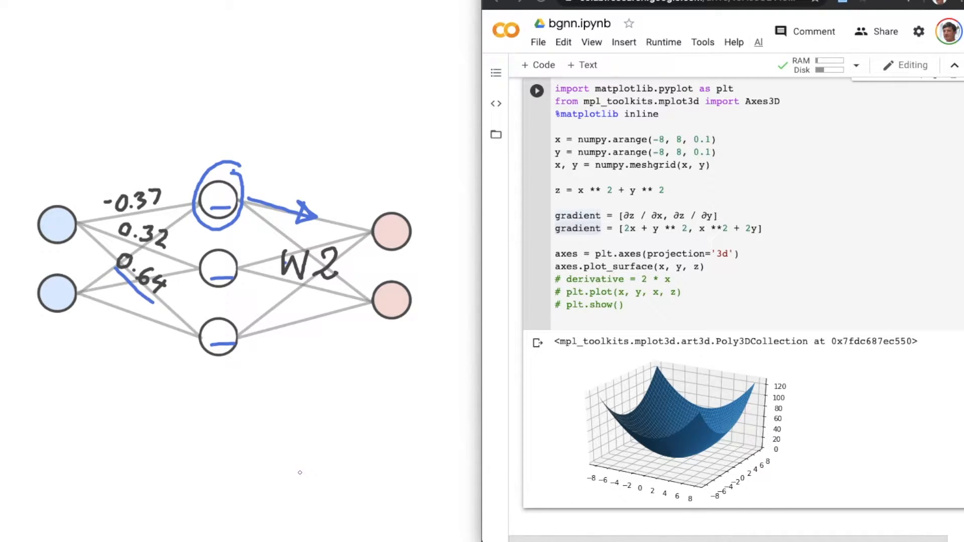
{"action": "mouse_move", "coordinate": [182, 338]}
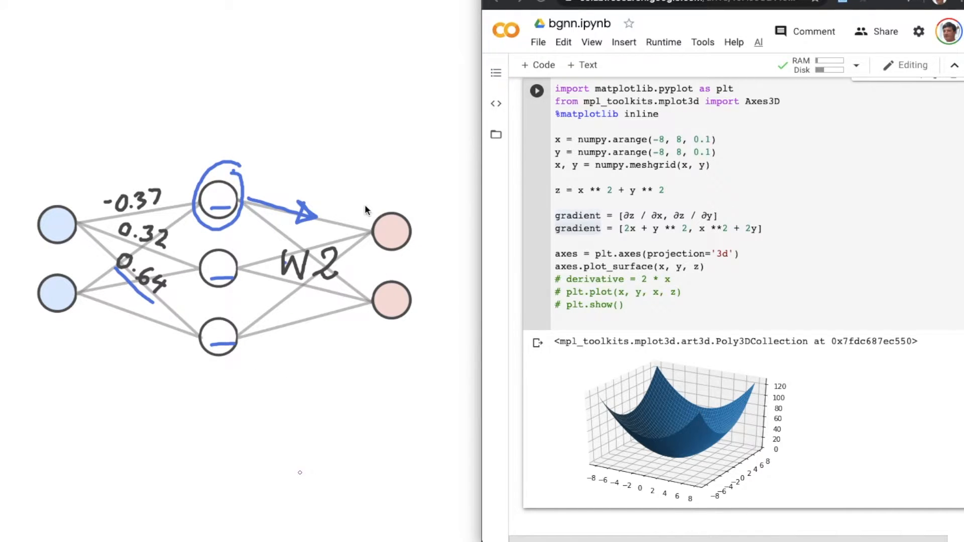
{"action": "mouse_move", "coordinate": [295, 240]}
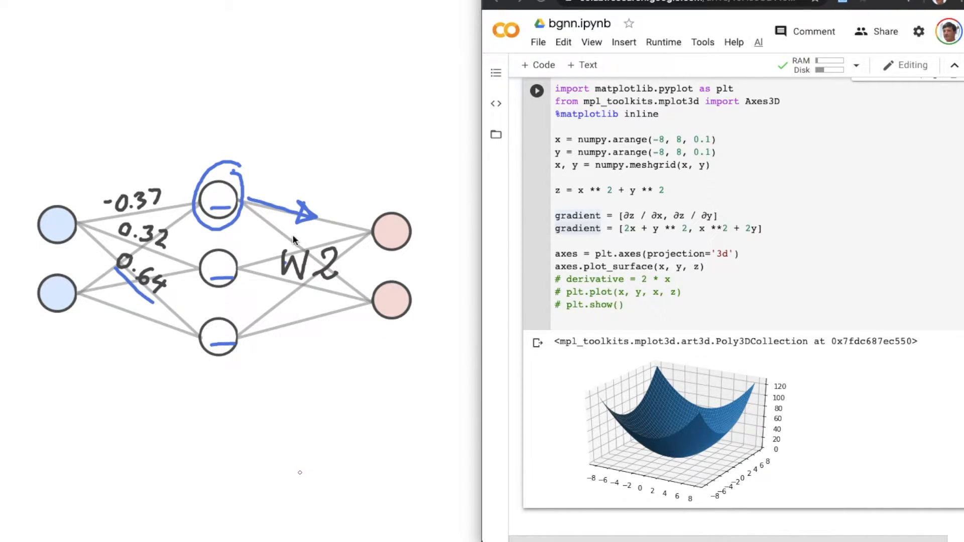
{"action": "mouse_move", "coordinate": [255, 352]}
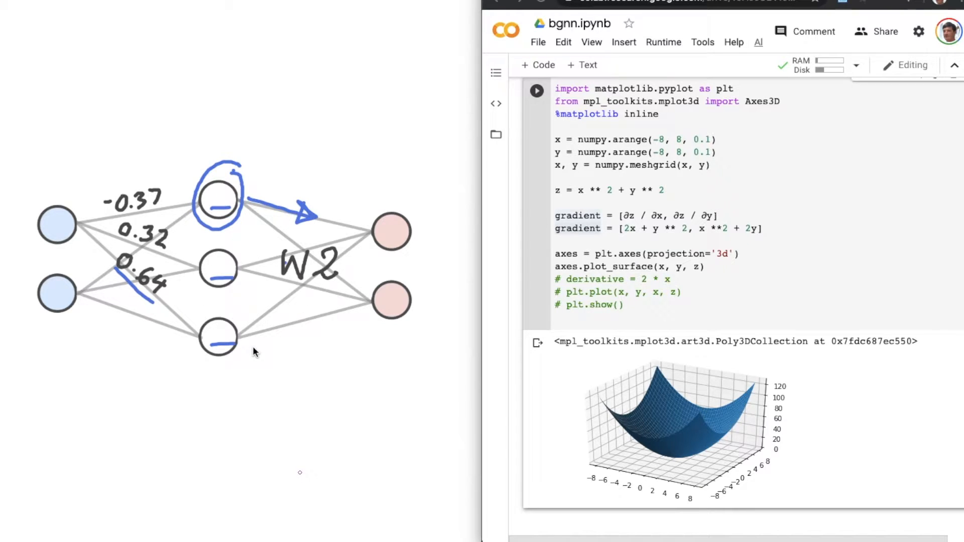
{"action": "mouse_move", "coordinate": [346, 402]}
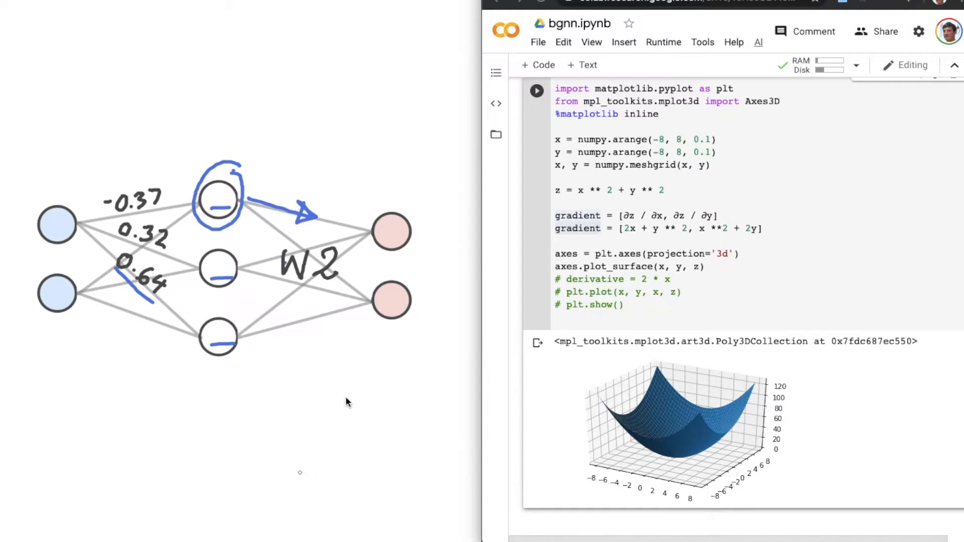
{"action": "mouse_move", "coordinate": [419, 318]}
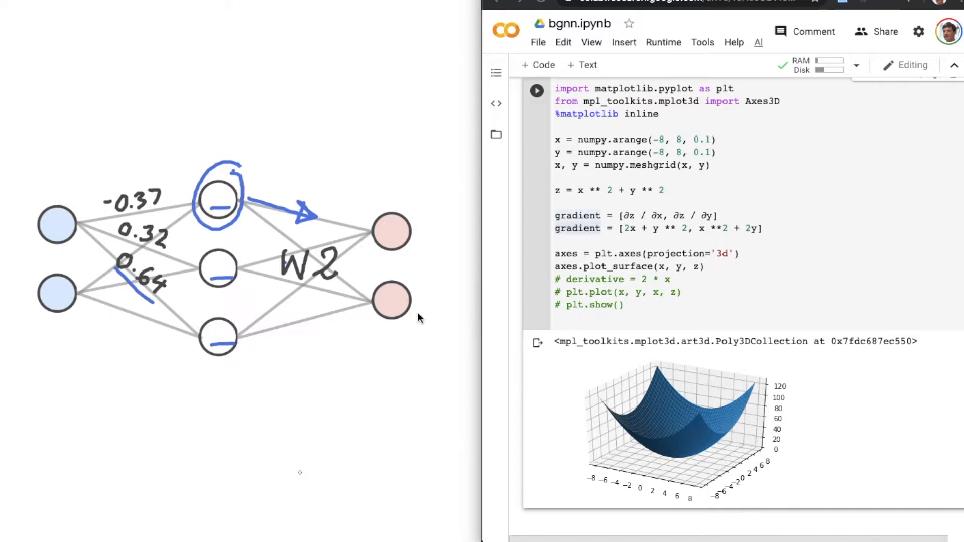
{"action": "mouse_move", "coordinate": [421, 247]}
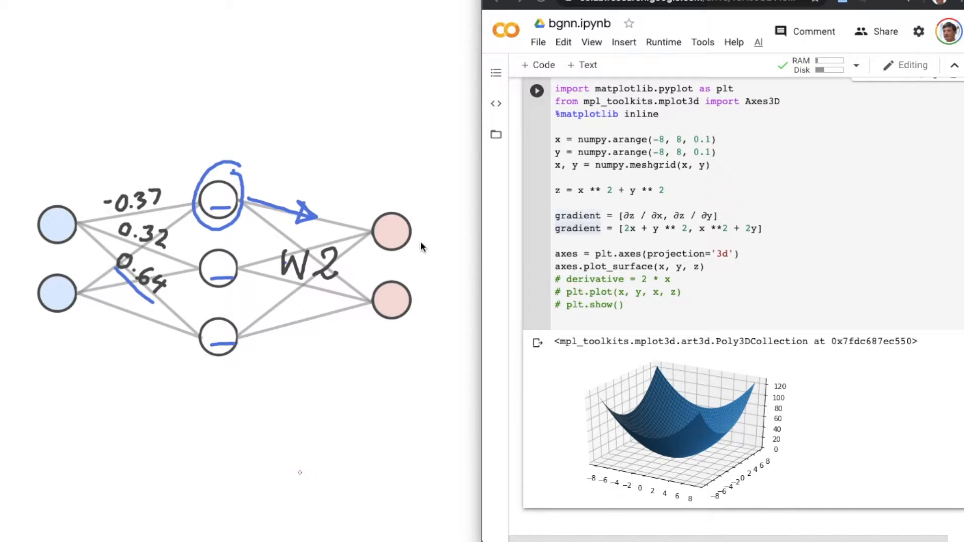
Step: Circle the output nodes on the diagram and add 'import matplotlib.pyplot as plt' under import numpy
{"action": "left_click_drag", "start_coordinate": [382, 209], "coordinate": [375, 188]}
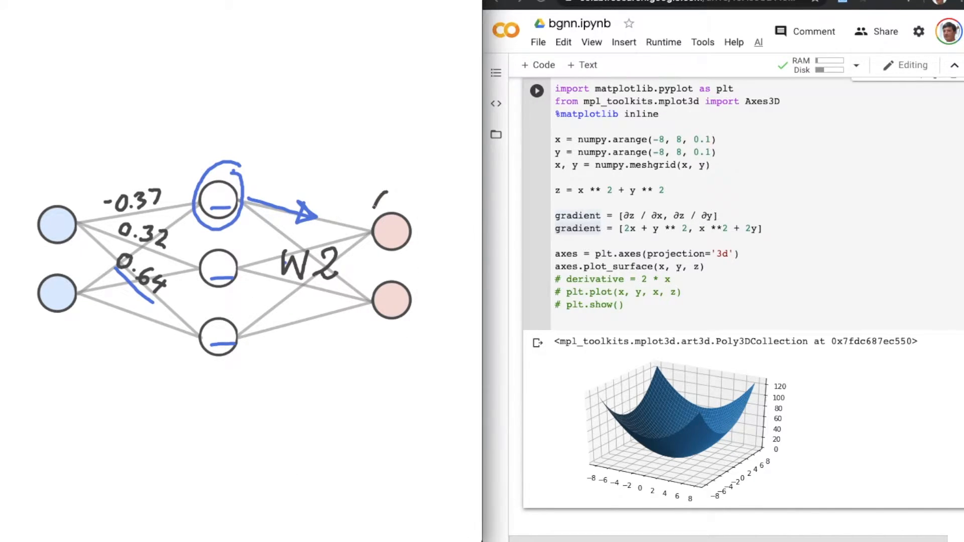
{"action": "left_click_drag", "start_coordinate": [393, 197], "coordinate": [400, 357]}
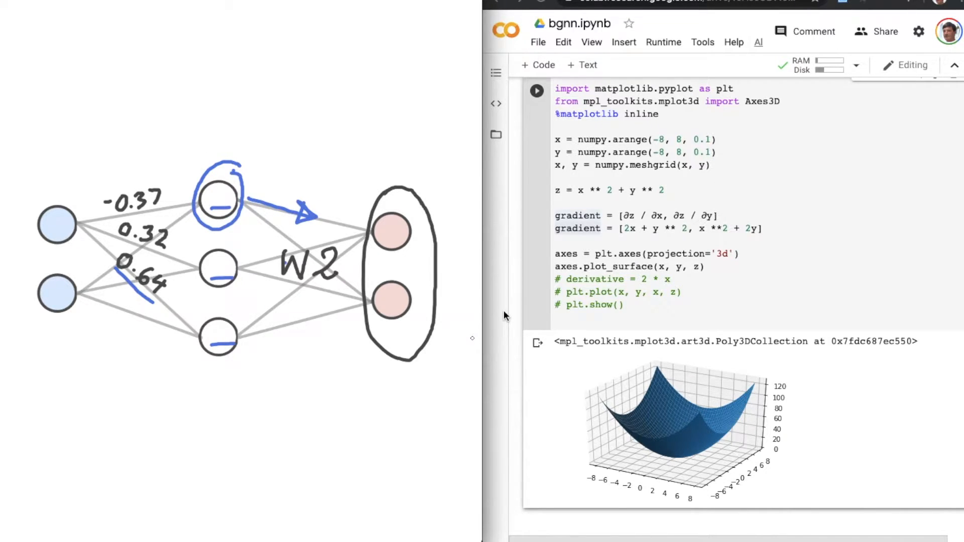
{"action": "double_click", "coordinate": [577, 216]}
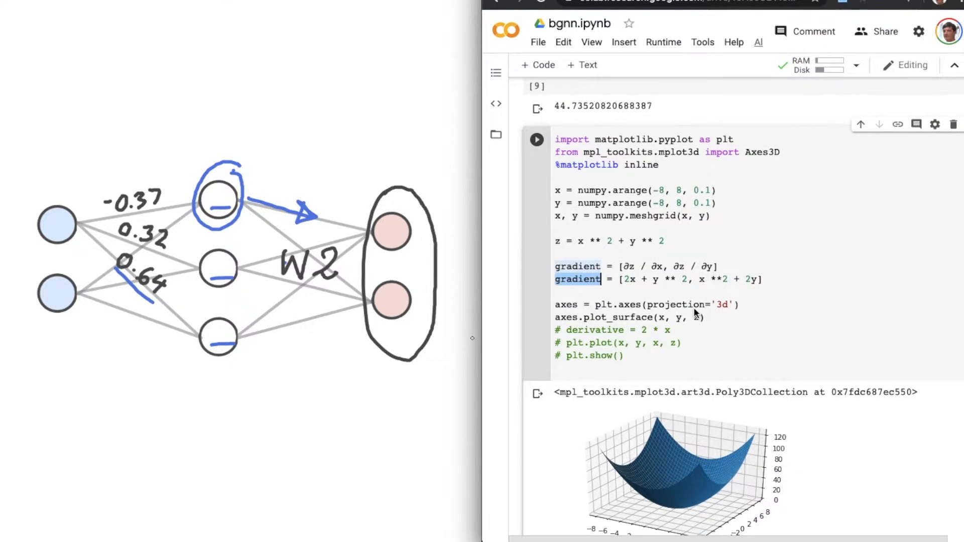
{"action": "scroll", "scroll_direction": "down", "scroll_amount": 3}
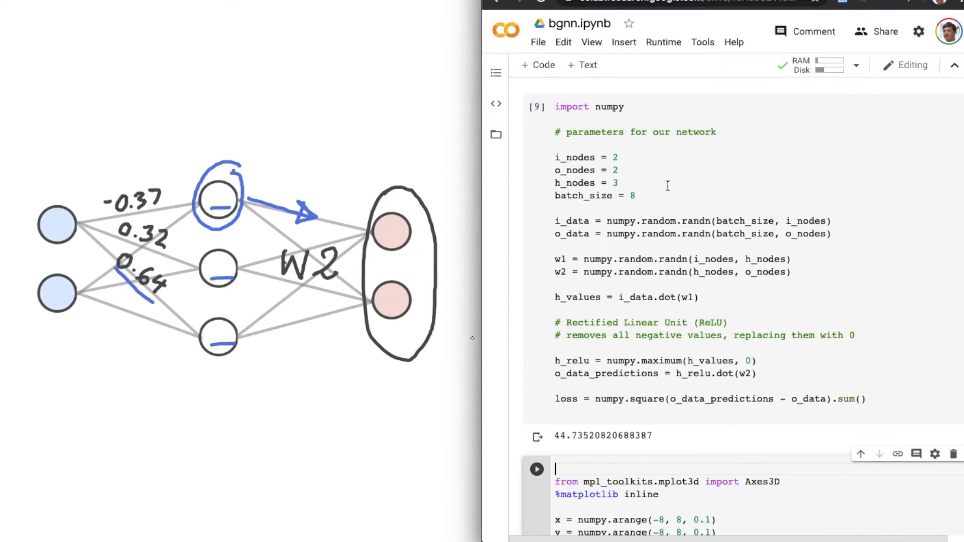
{"action": "type", "text": "import matplotlib.pyplot as plt"}
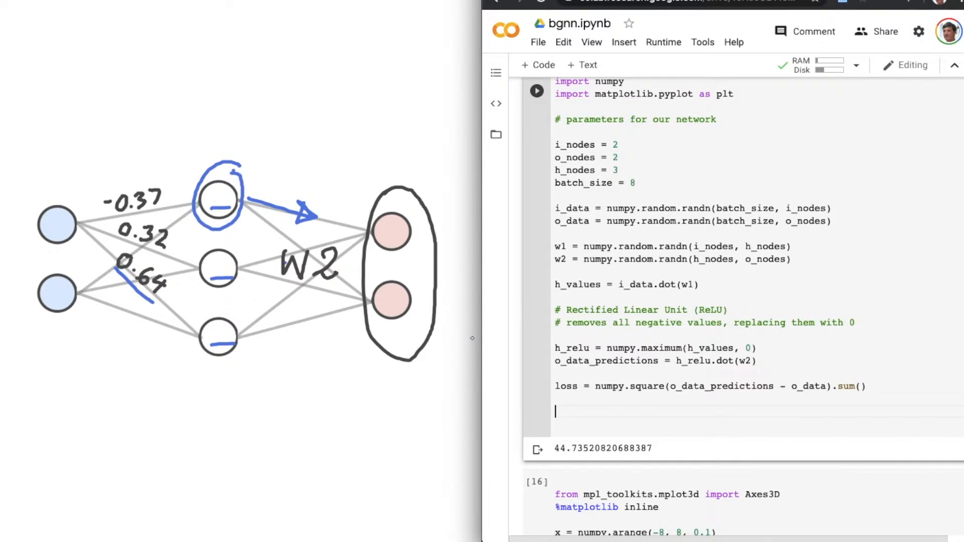
Step: Start a new line gradient_of_loss_wrt_o_data_predictions below the loss and select it for renaming
{"action": "type", "text": "gradient_"}
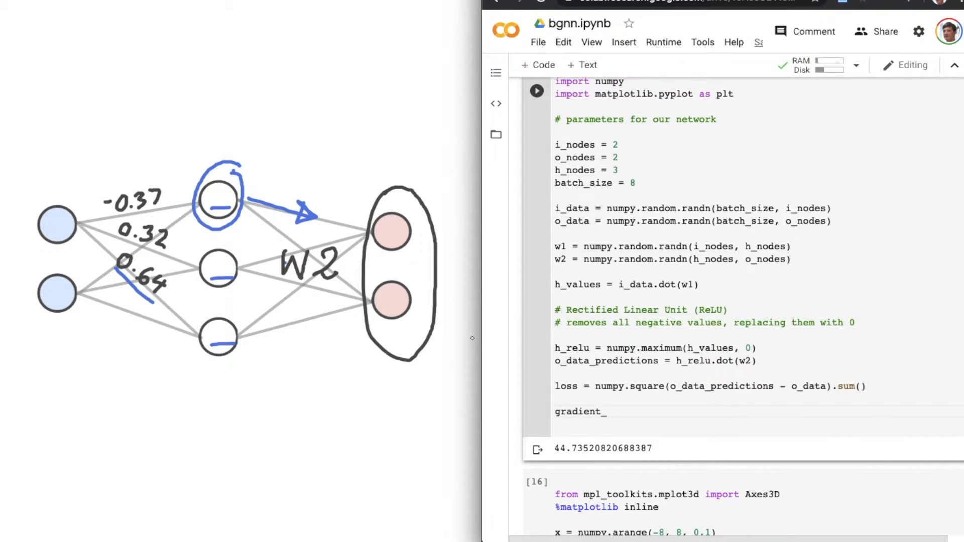
{"action": "type", "text": "of_loss"}
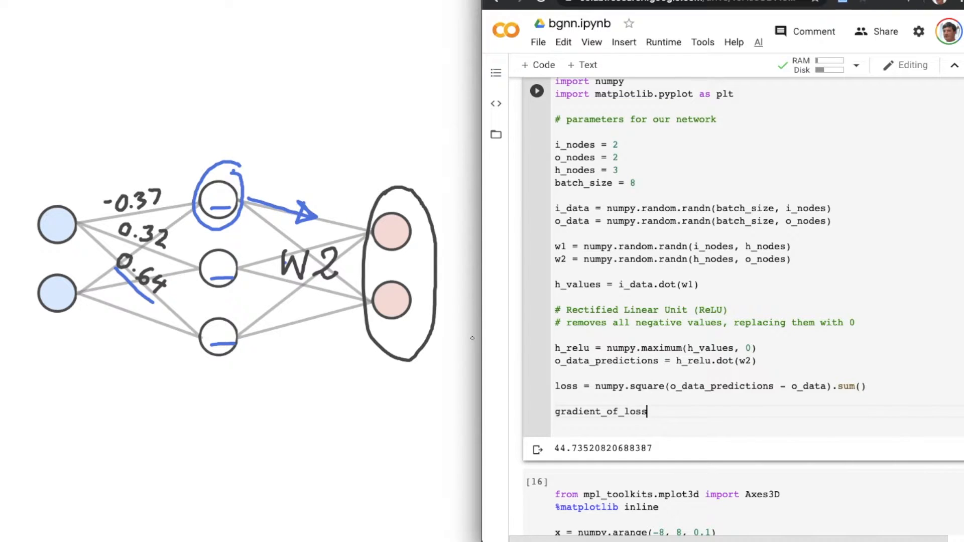
{"action": "type", "text": "_wrt_o"}
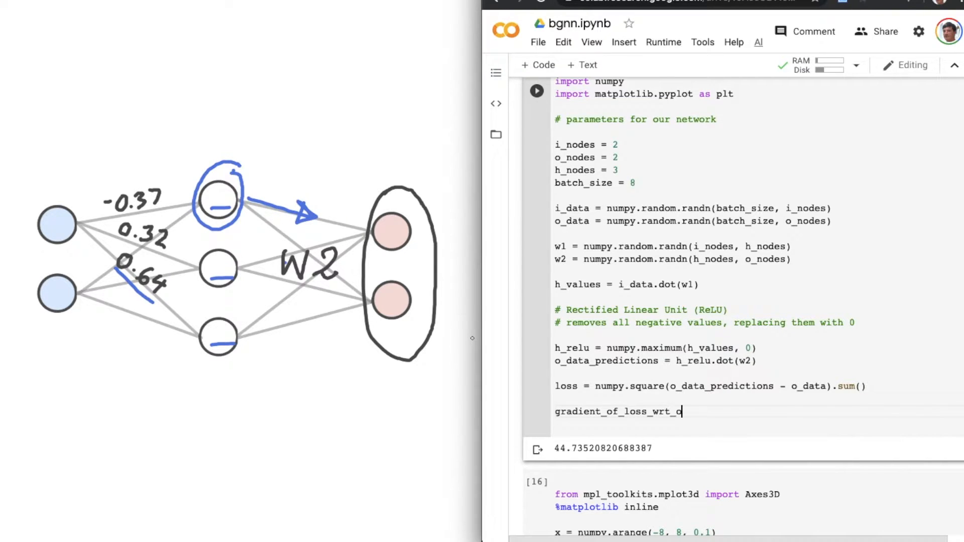
{"action": "type", "text": "_data_predi"}
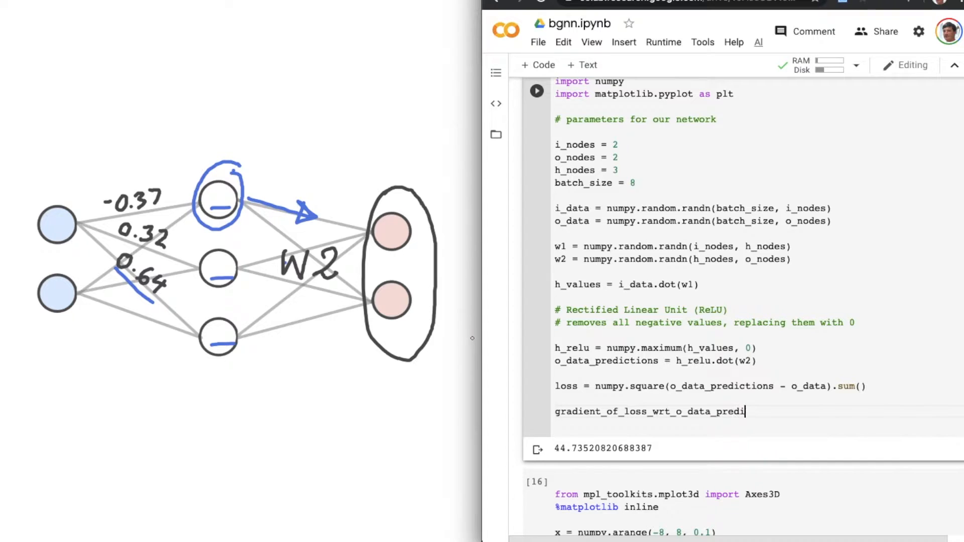
{"action": "type", "text": "ctions"}
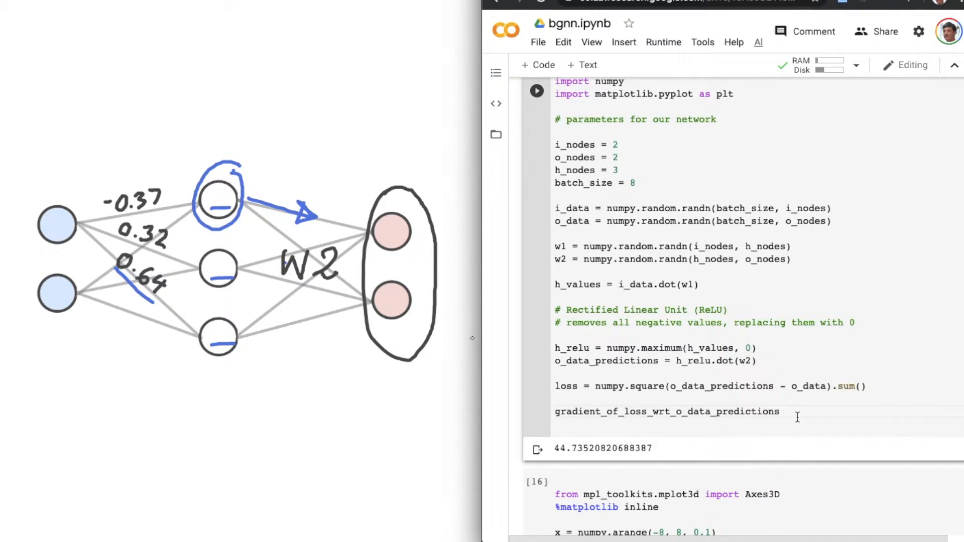
{"action": "double_click", "coordinate": [667, 412]}
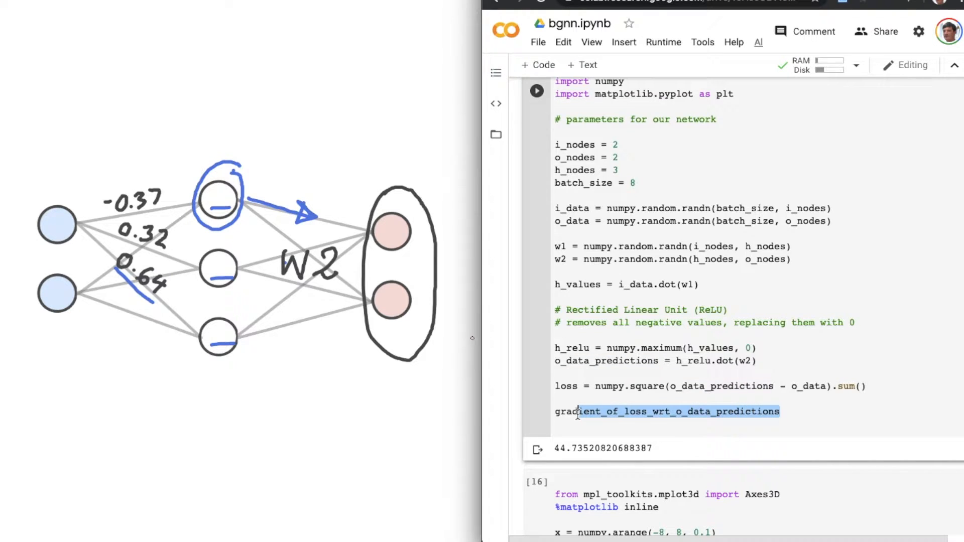
Step: Rename the gradient variable to grad_pred and add an empty grad_w2 line
{"action": "type", "text": "grad_pred ="}
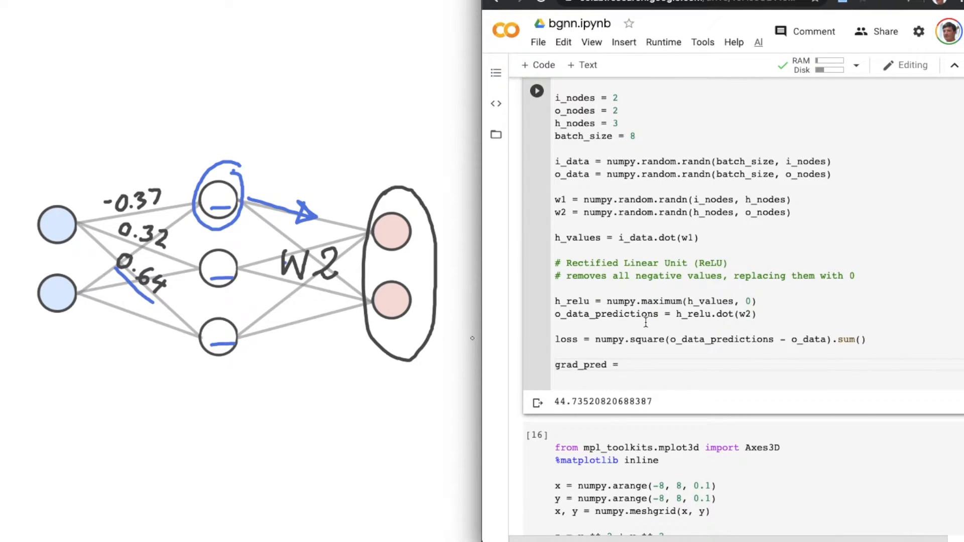
{"action": "left_click", "coordinate": [623, 365]}
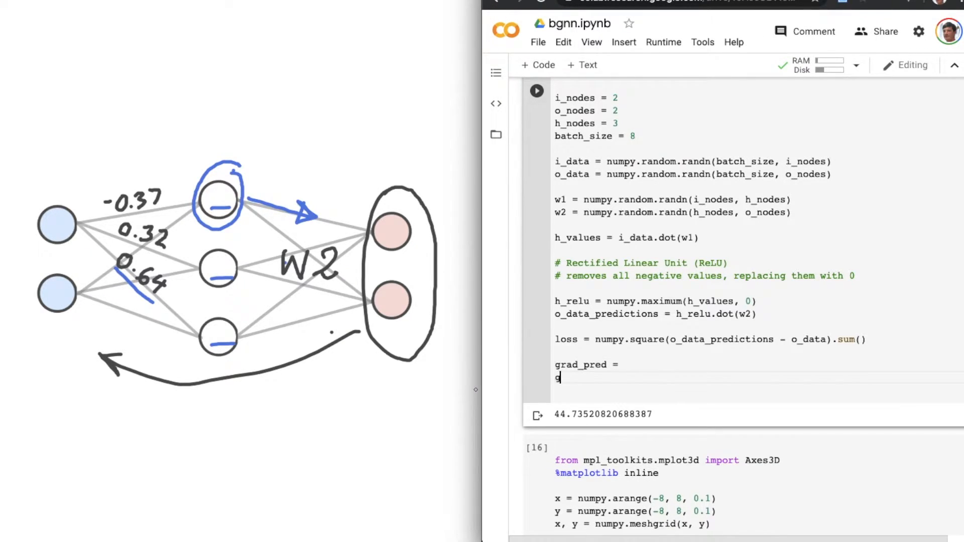
{"action": "type", "text": "grad_w2"}
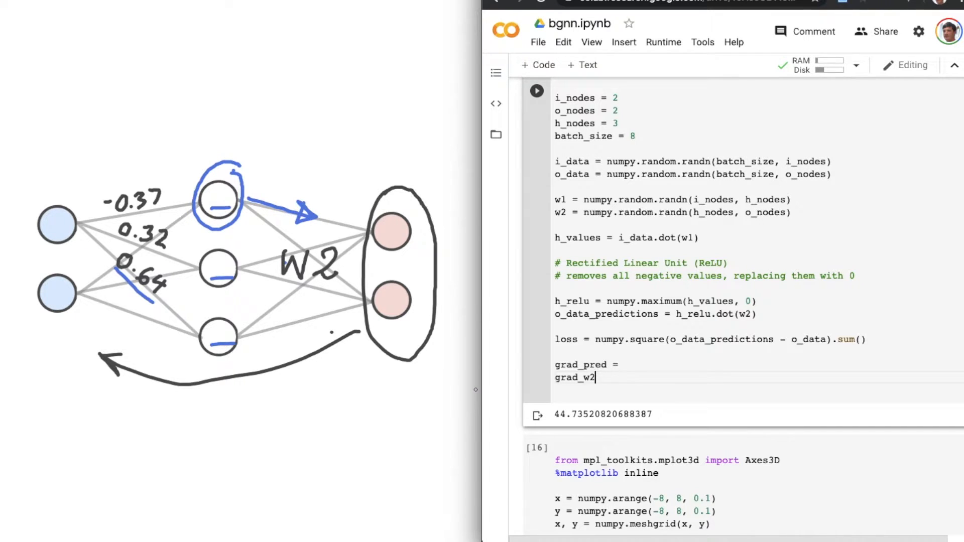
{"action": "key", "text": "enter"}
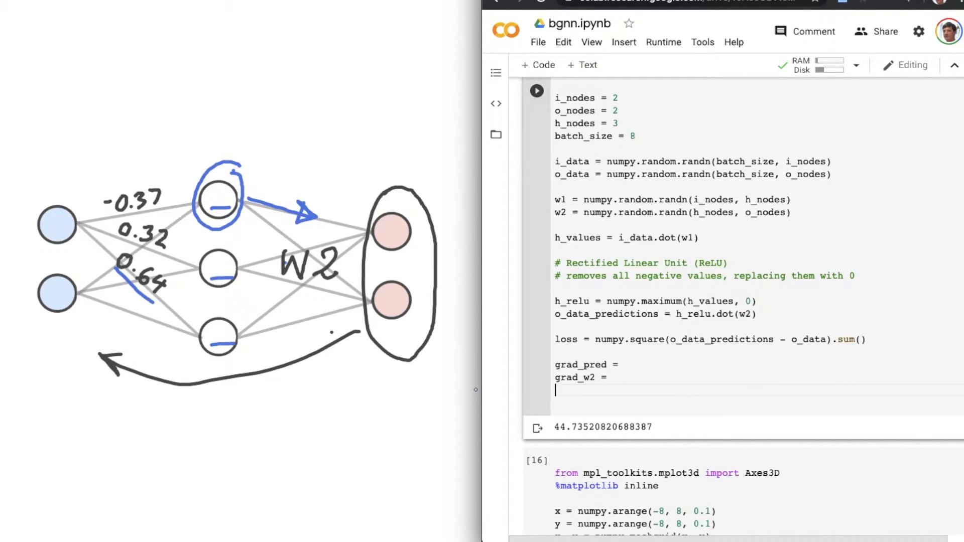
Step: Add empty grad_h_relu, grad_h_values and grad_w1 assignment lines
{"action": "type", "text": "grad_"}
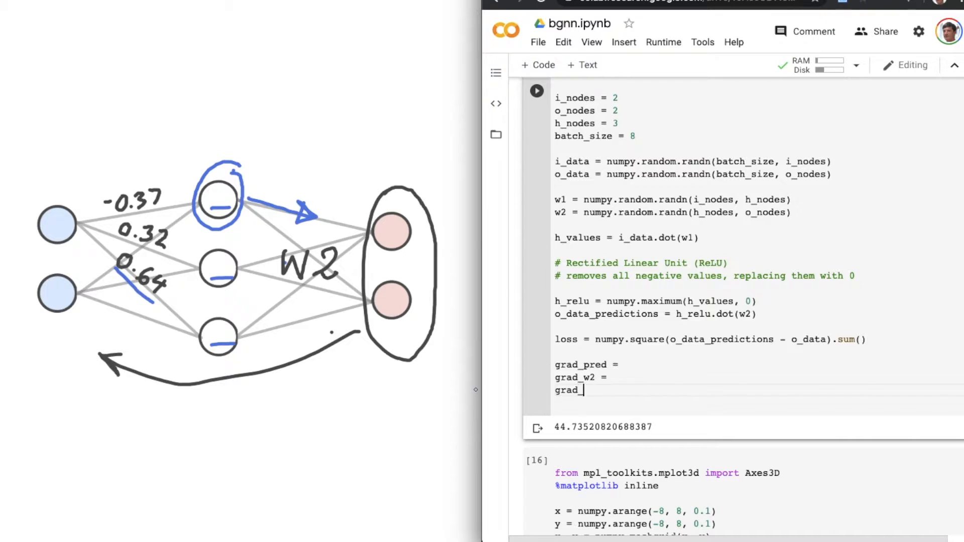
{"action": "type", "text": "h_relu ="}
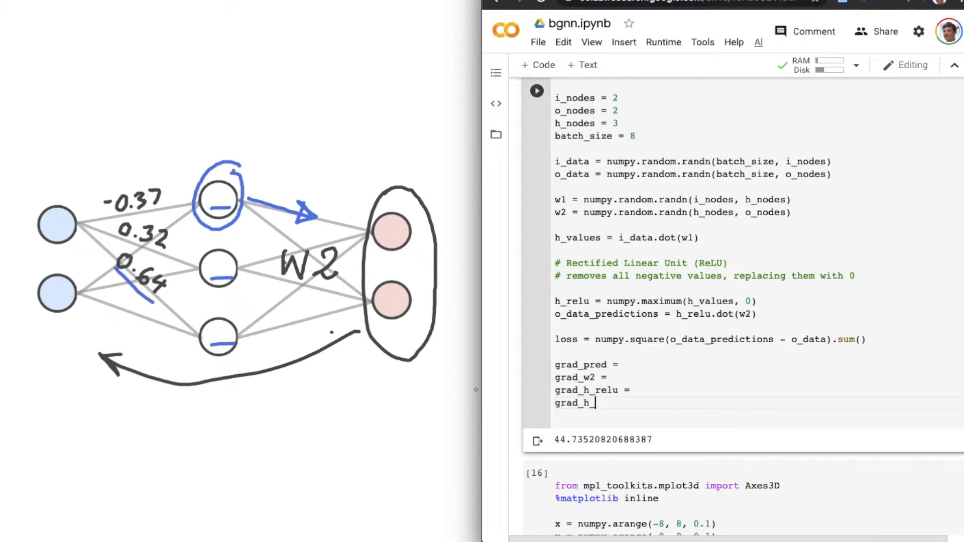
{"action": "type", "text": "value"}
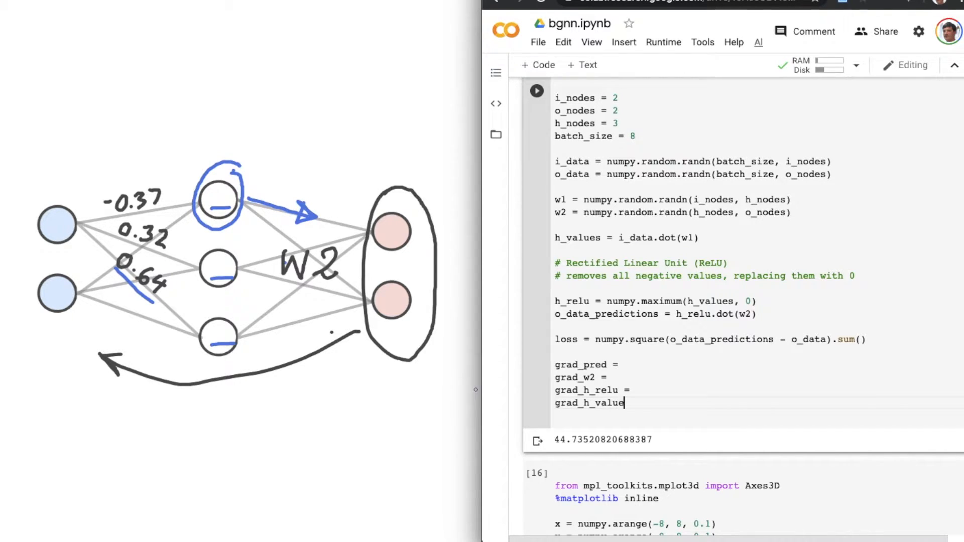
{"action": "type", "text": "s ="}
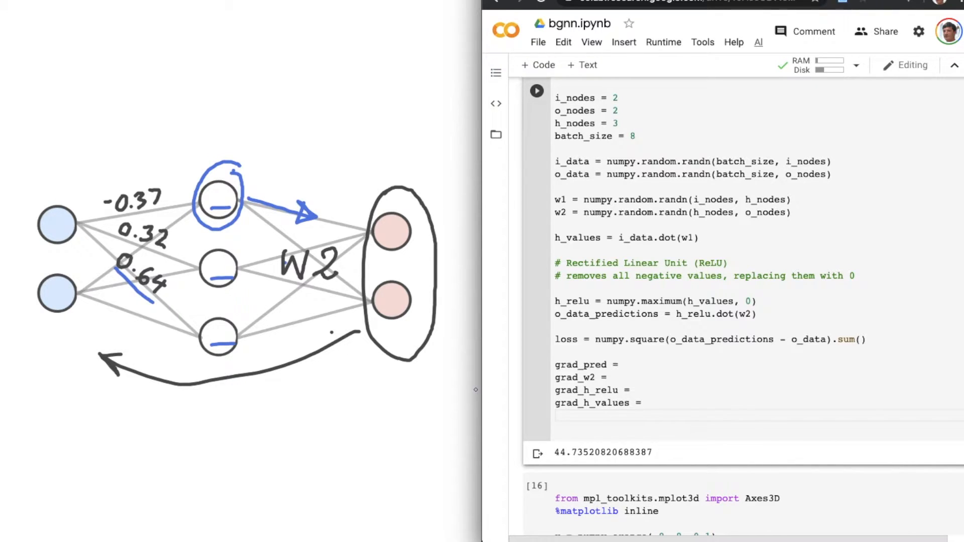
{"action": "type", "text": "grad_w"}
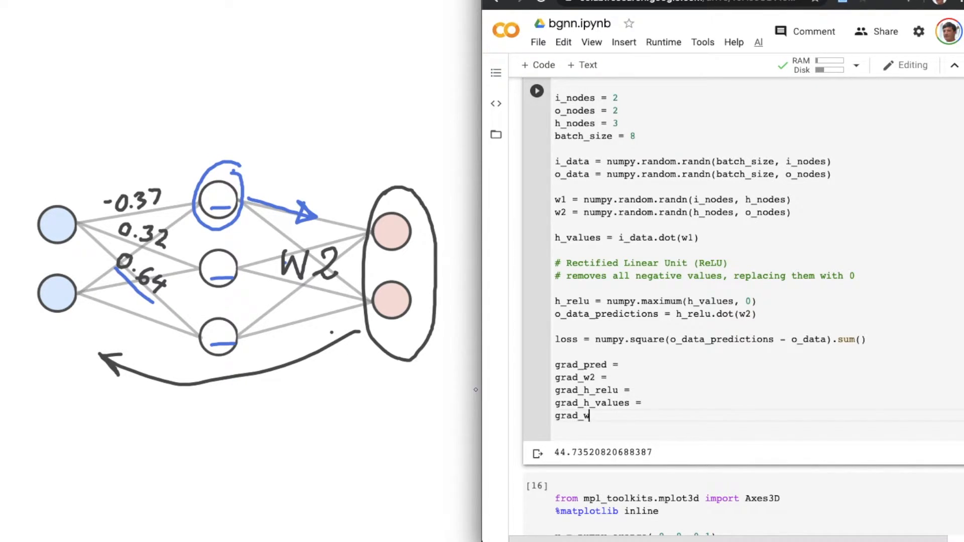
{"action": "type", "text": "1 ="}
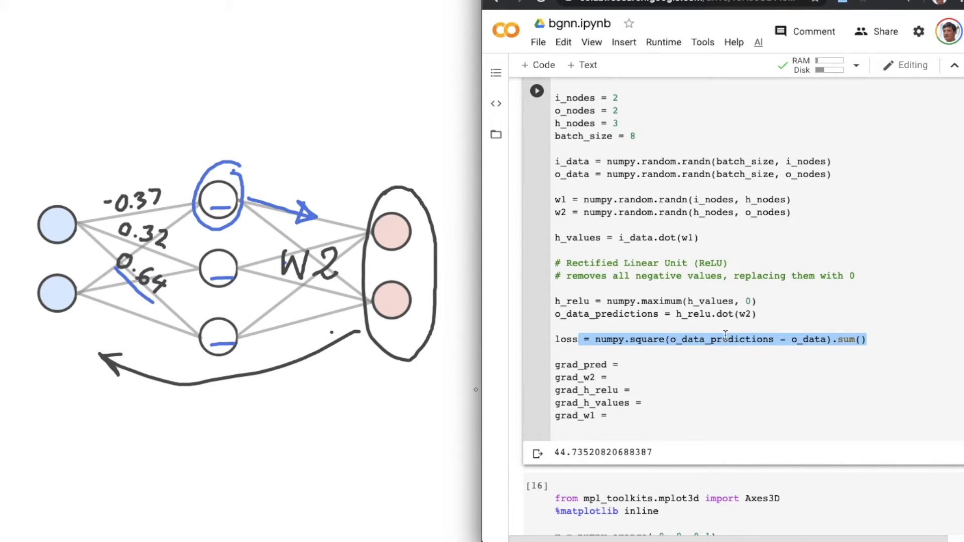
{"action": "mouse_move", "coordinate": [762, 339]}
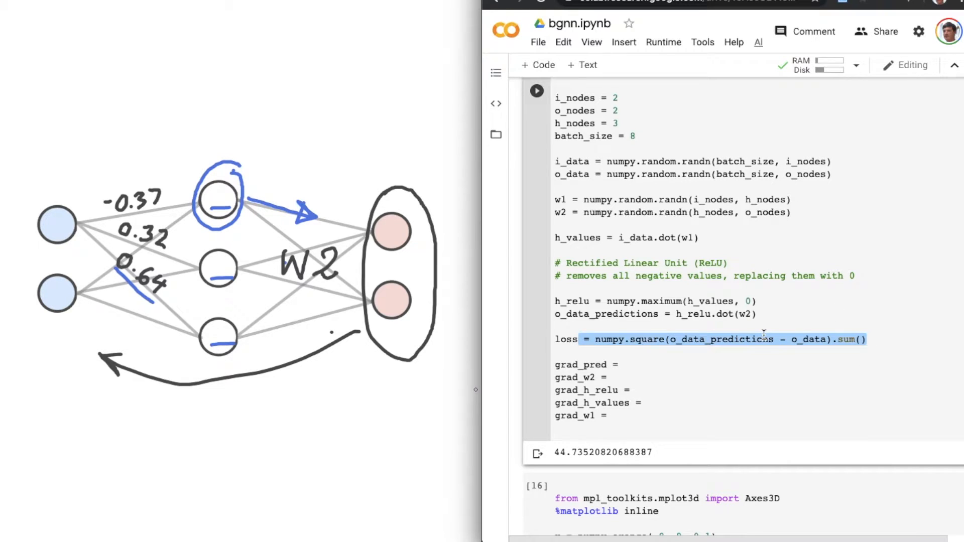
{"action": "scroll", "scroll_direction": "down", "scroll_amount": 3}
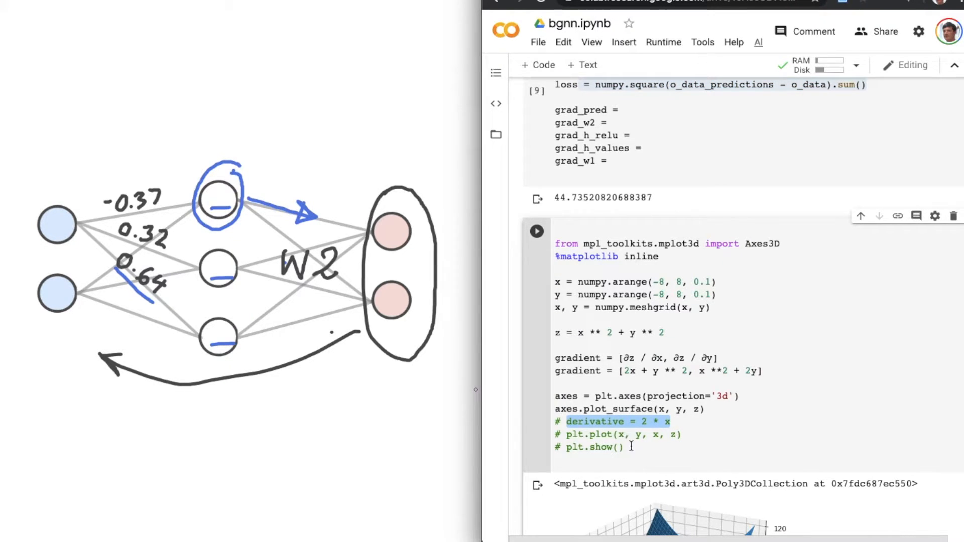
{"action": "scroll", "scroll_direction": "up", "scroll_amount": 3}
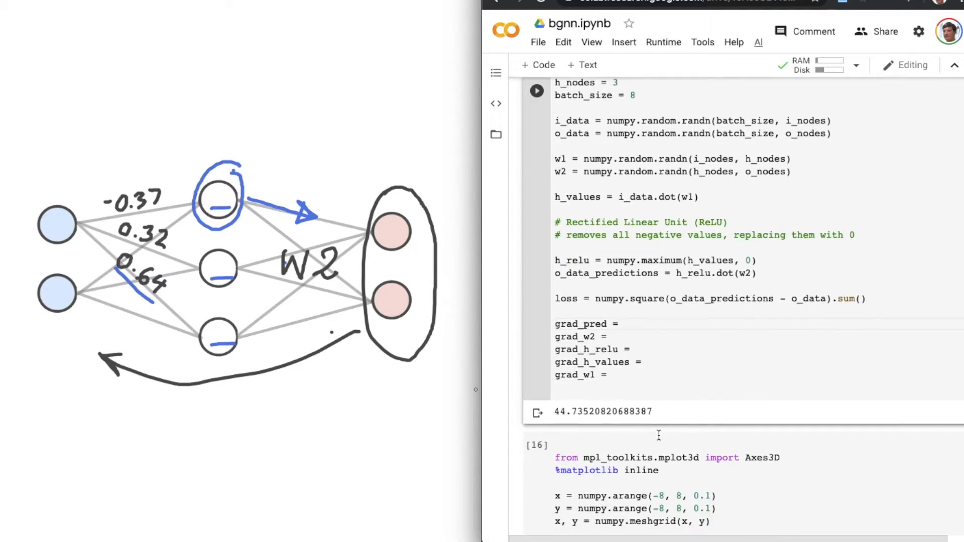
Step: Set grad_pred = 2 * (o_data_predictions - o_data) and add print(grad_pred)
{"action": "type", "text": "2 * ()"}
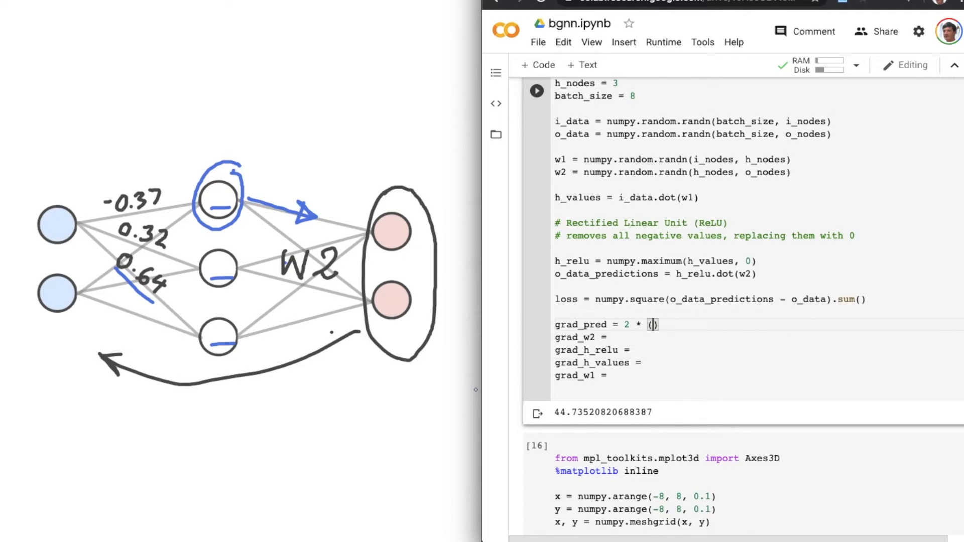
{"action": "type", "text": "o_da"}
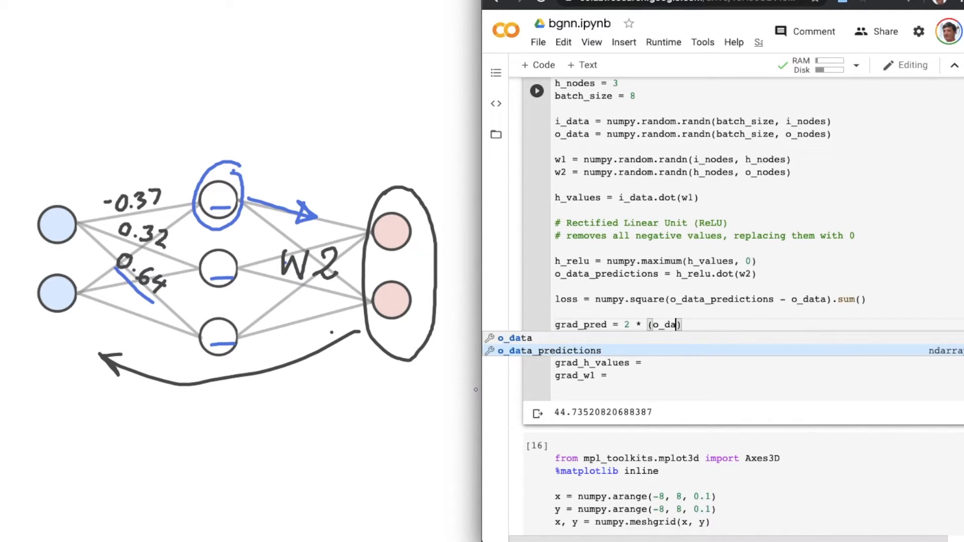
{"action": "type", "text": "ta_predictions -"}
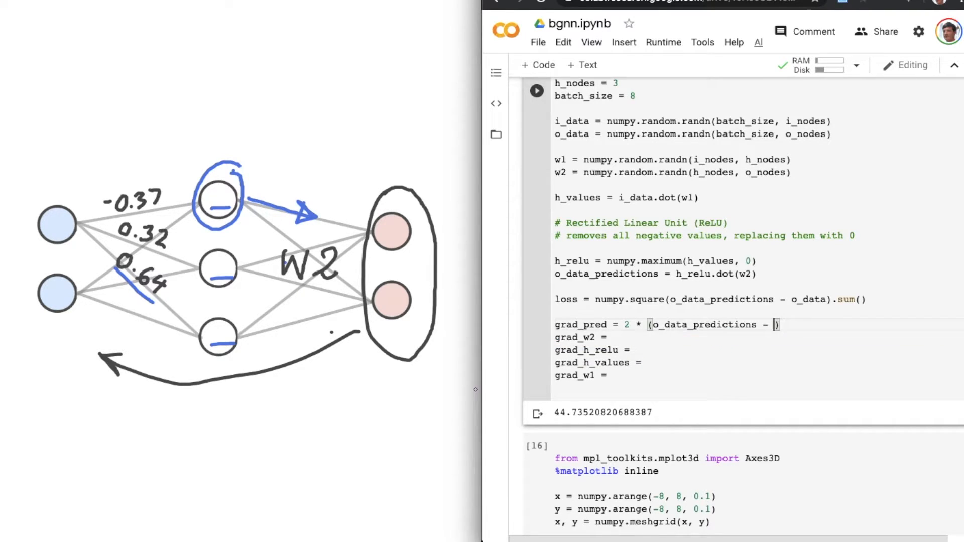
{"action": "type", "text": "o_data"}
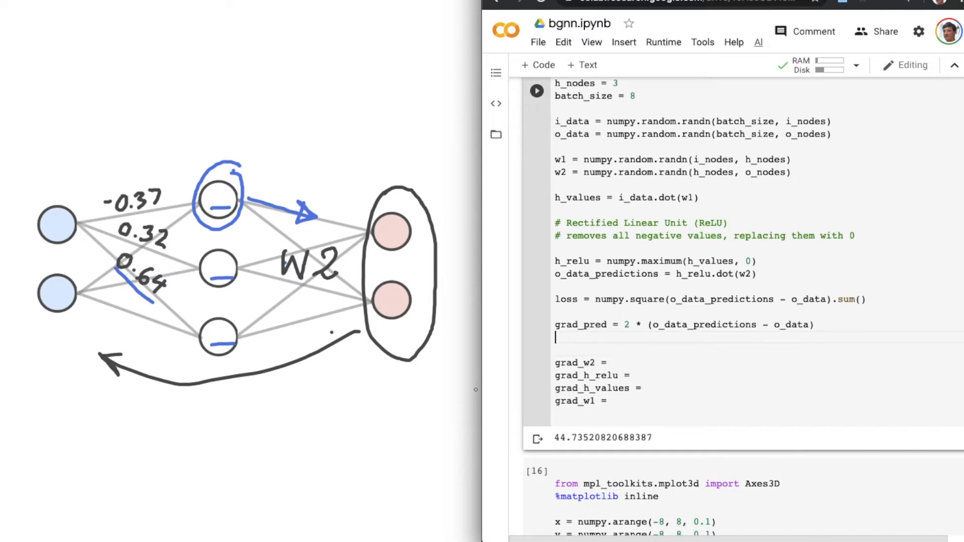
{"action": "type", "text": "print(grad_pred"}
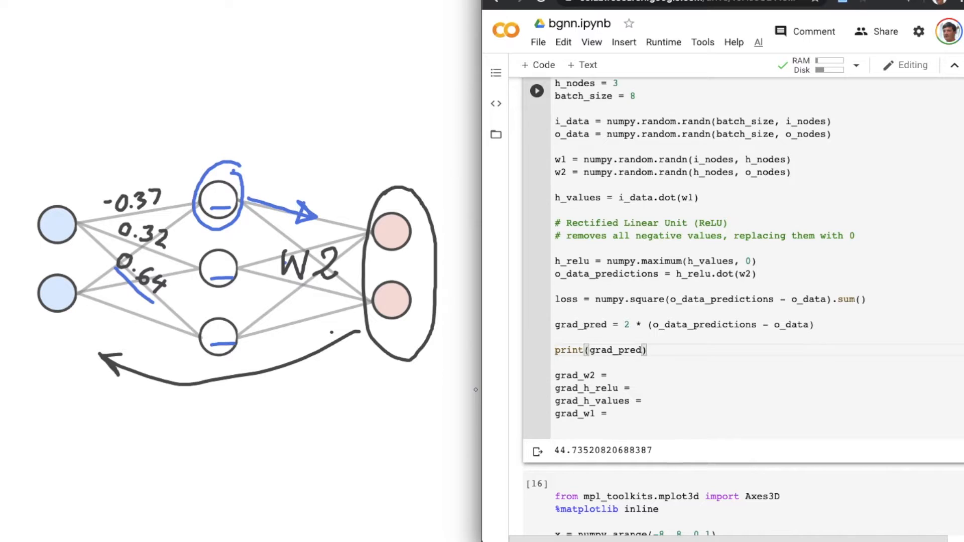
Step: Run the cell, hit a syntax error at grad_w2, and comment out the empty gradient lines
{"action": "left_click", "coordinate": [535, 90]}
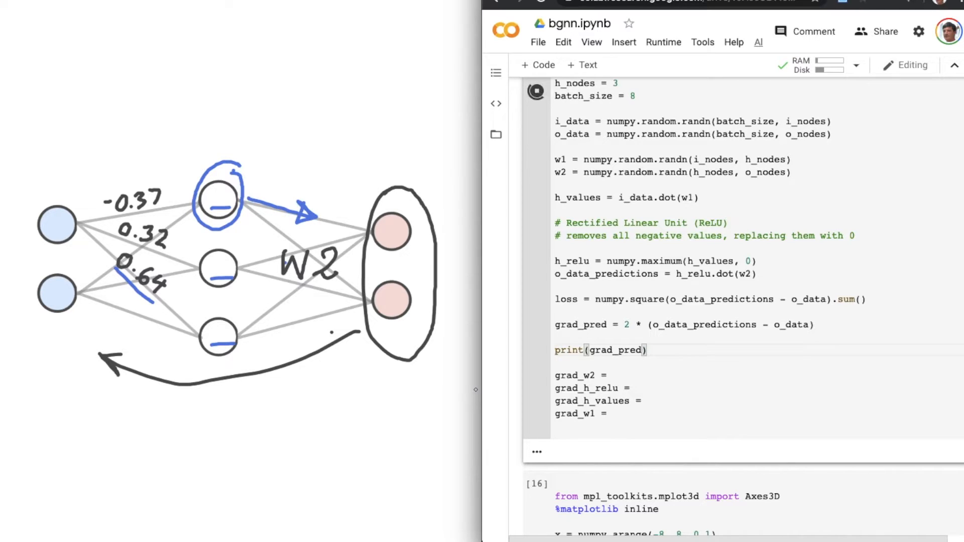
{"action": "left_click", "coordinate": [535, 92]}
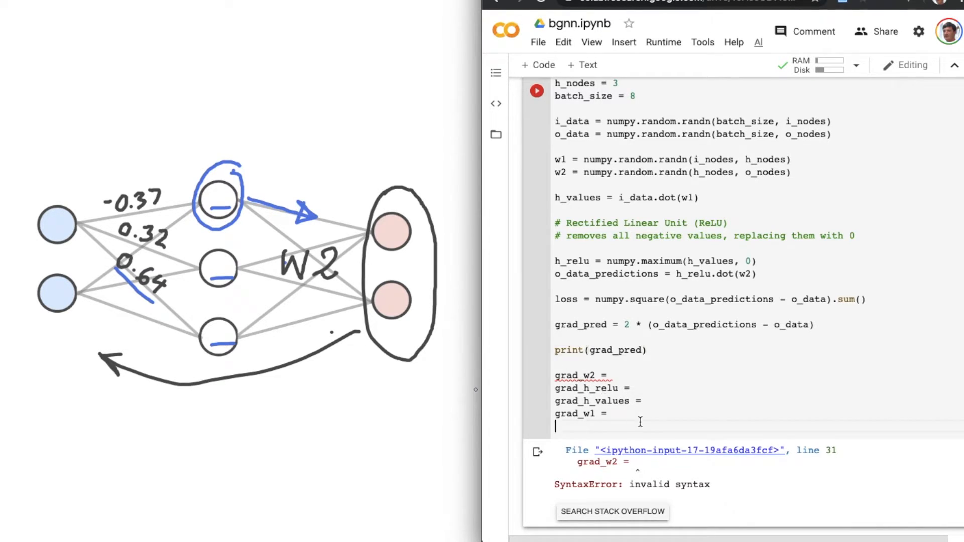
{"action": "key", "text": "ctrl+/"}
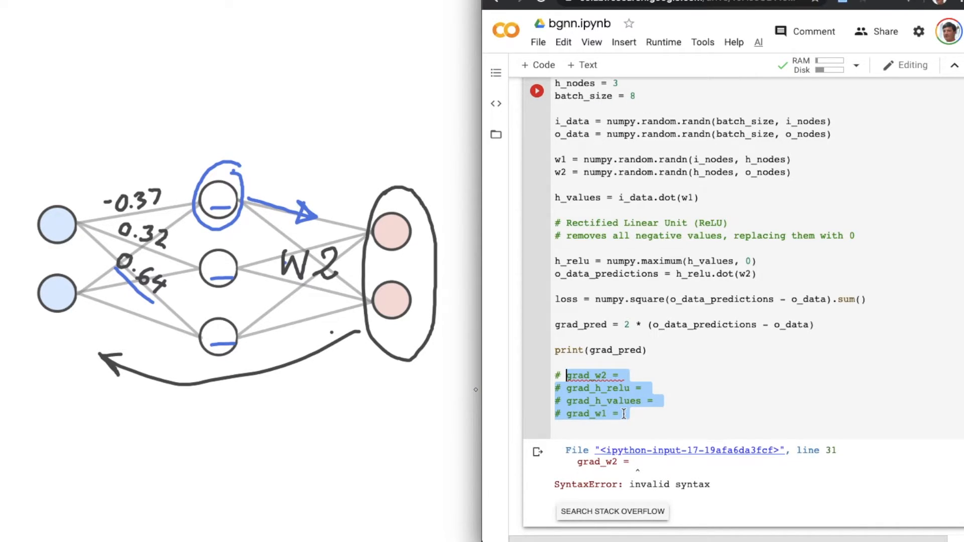
Step: Rerun the cell so grad_pred prints as an 8-by-2 array without error
{"action": "left_click", "coordinate": [536, 90]}
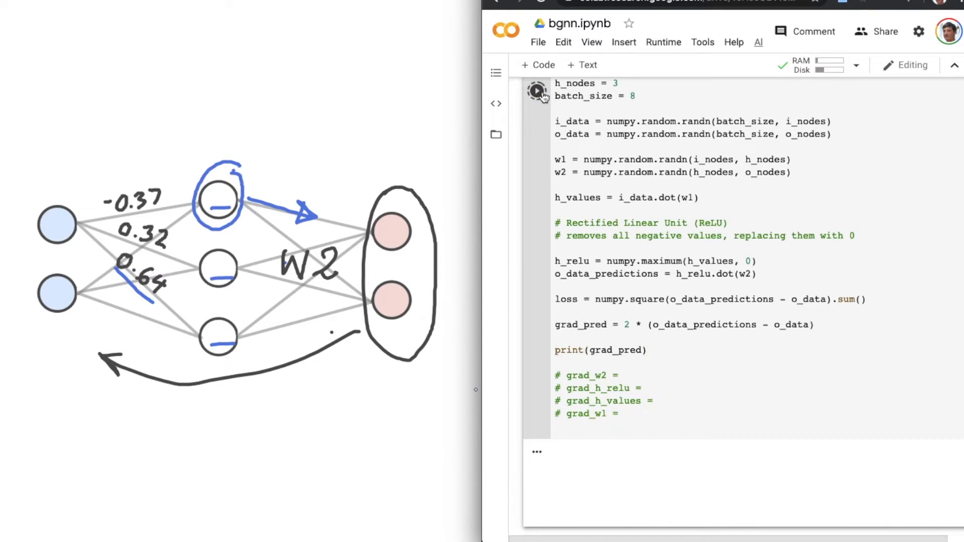
{"action": "left_click", "coordinate": [535, 90]}
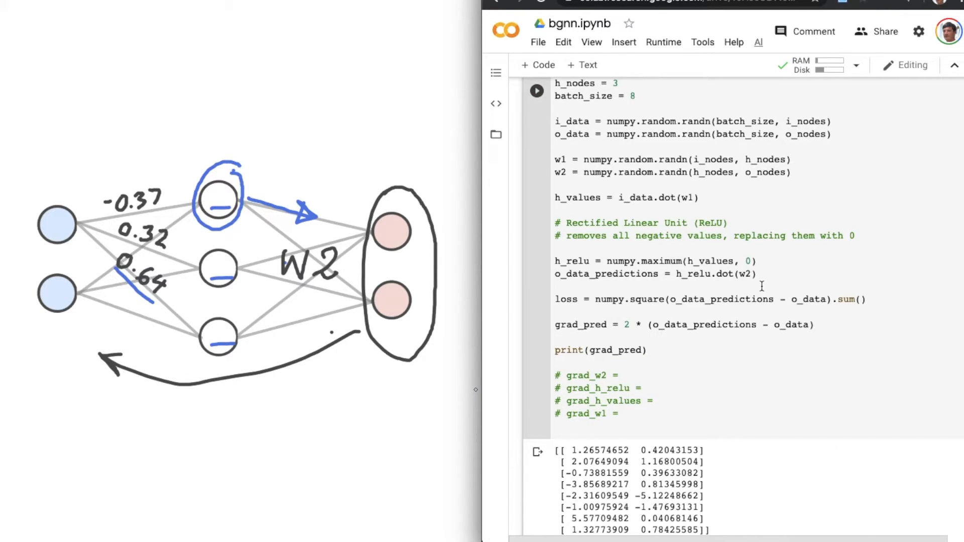
{"action": "scroll", "scroll_direction": "down", "scroll_amount": 3}
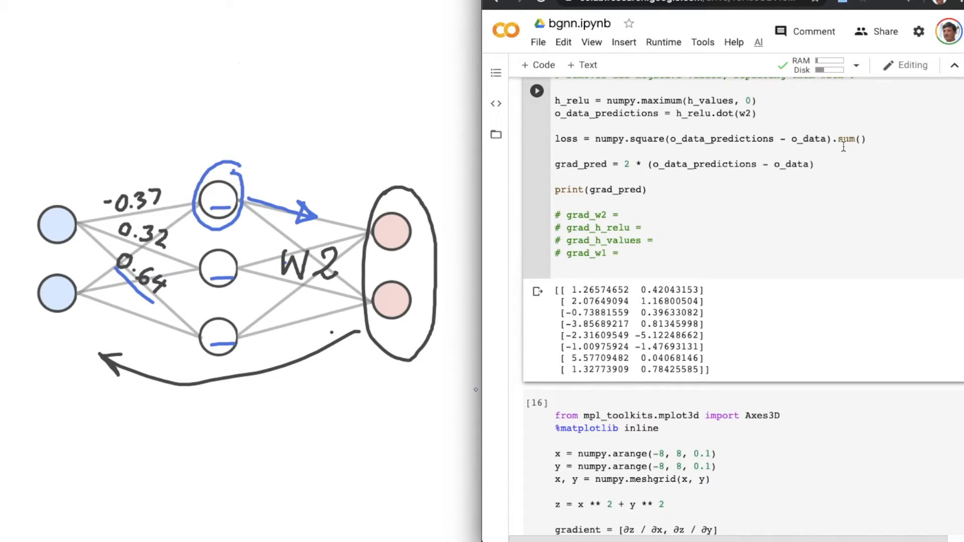
Step: Highlight the loss line and value 2.07649094 in grad_pred output, then reach the 3D plot cell
{"action": "triple_click", "coordinate": [707, 139]}
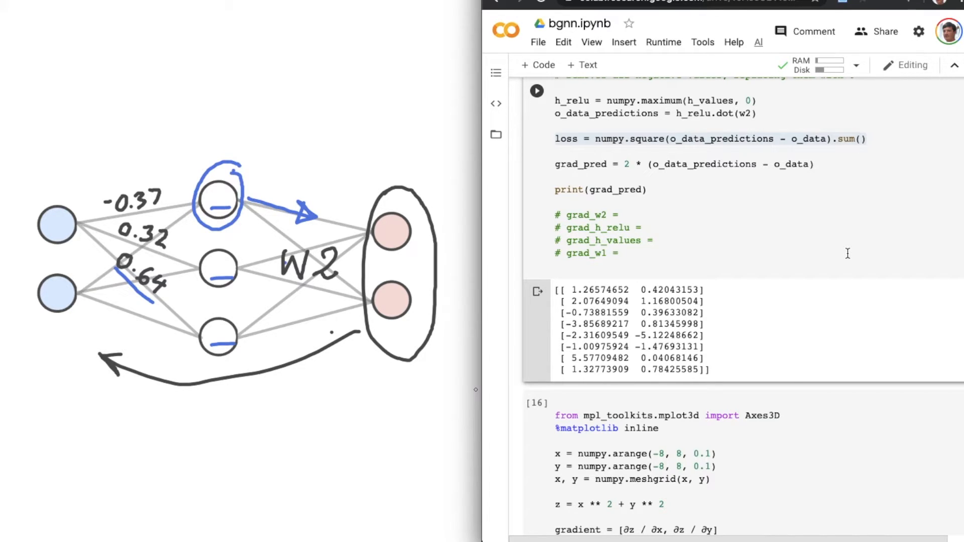
{"action": "mouse_move", "coordinate": [790, 273]}
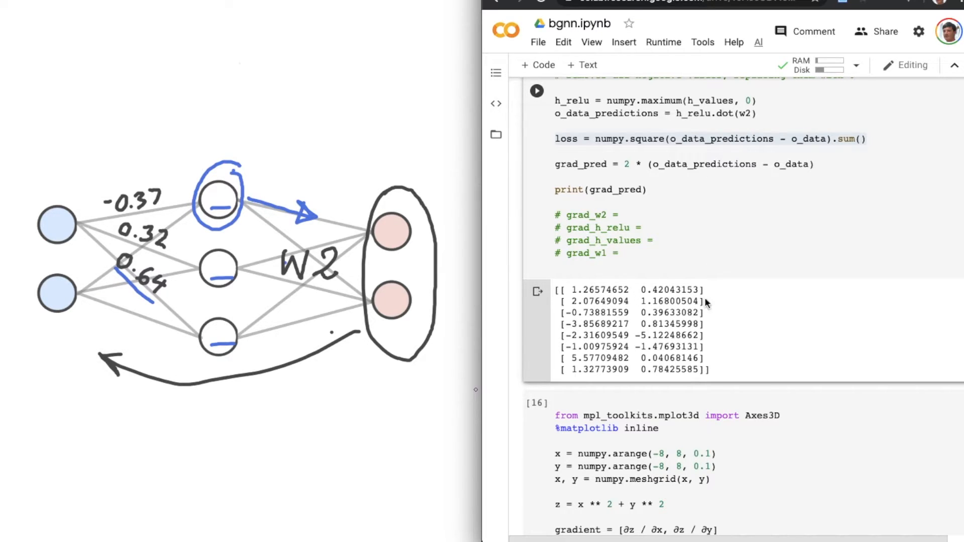
{"action": "mouse_move", "coordinate": [634, 296]}
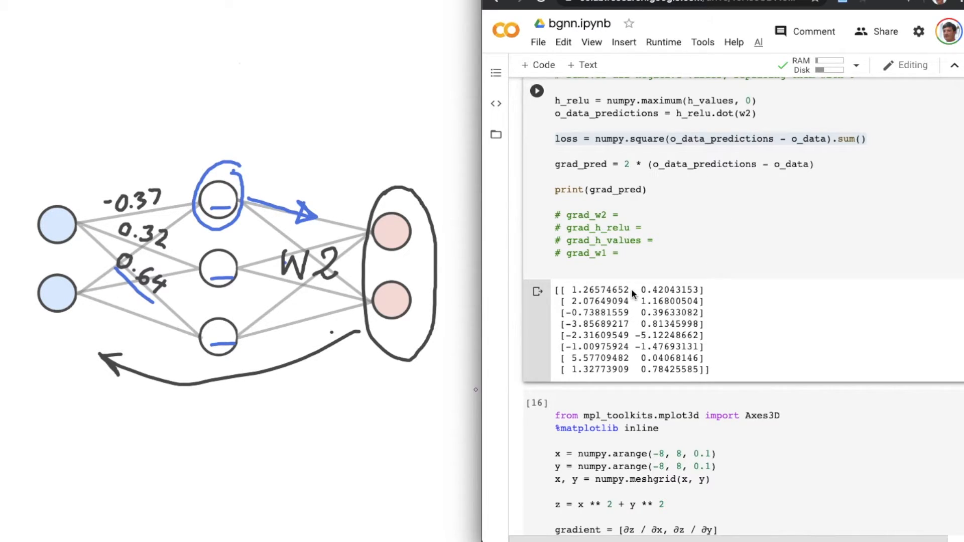
{"action": "double_click", "coordinate": [644, 290]}
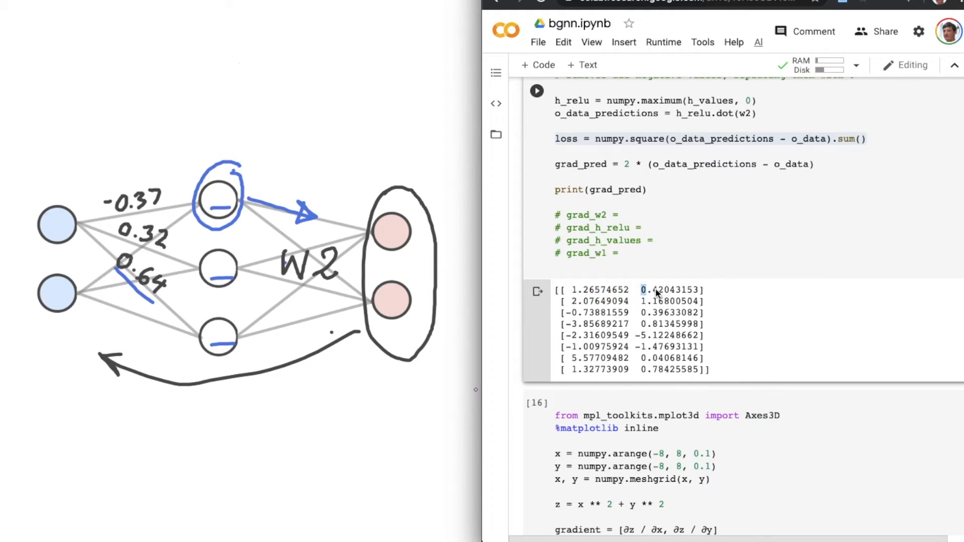
{"action": "double_click", "coordinate": [672, 289]}
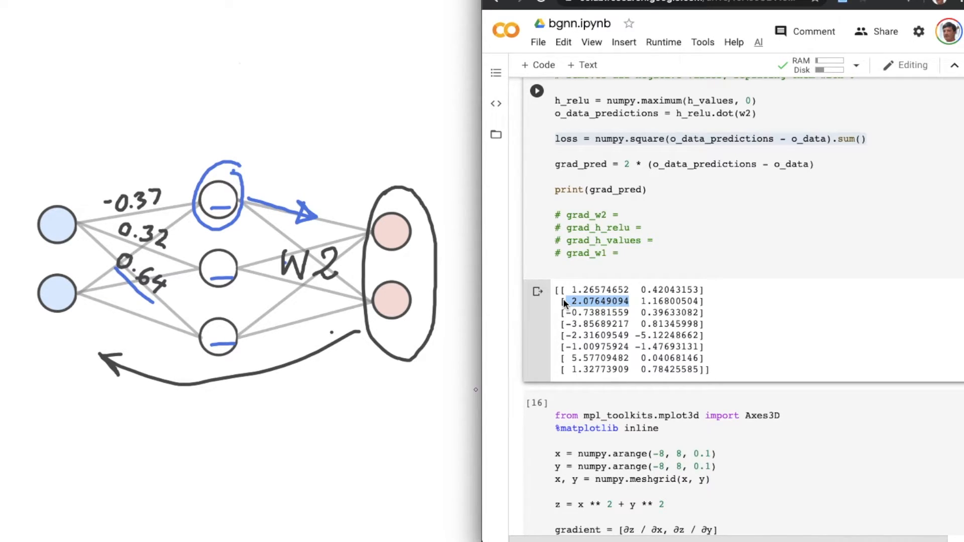
{"action": "scroll", "scroll_direction": "down", "scroll_amount": 3}
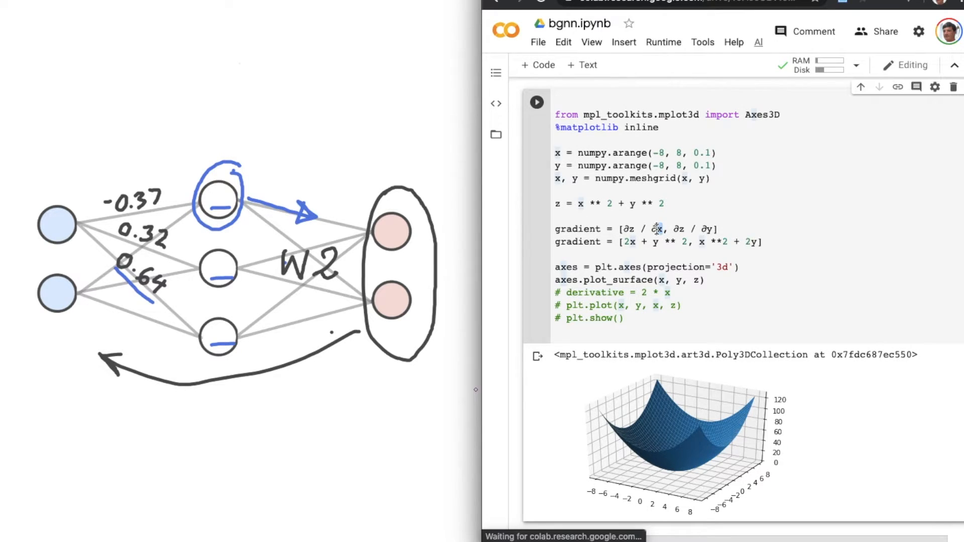
Step: Copy the ∂z / ∂x notation from the 3D plot cell and return to the network cell
{"action": "double_click", "coordinate": [640, 229]}
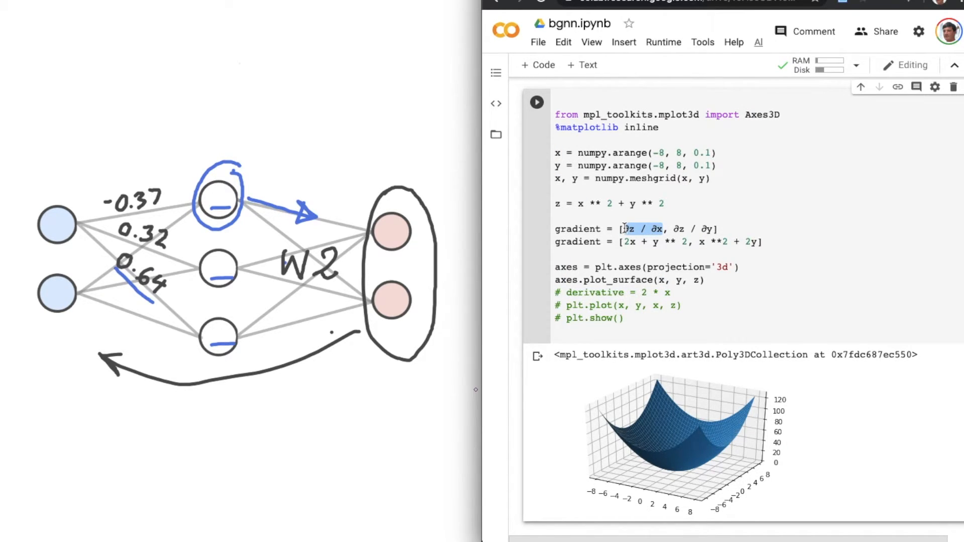
{"action": "scroll", "scroll_direction": "down", "scroll_amount": 3}
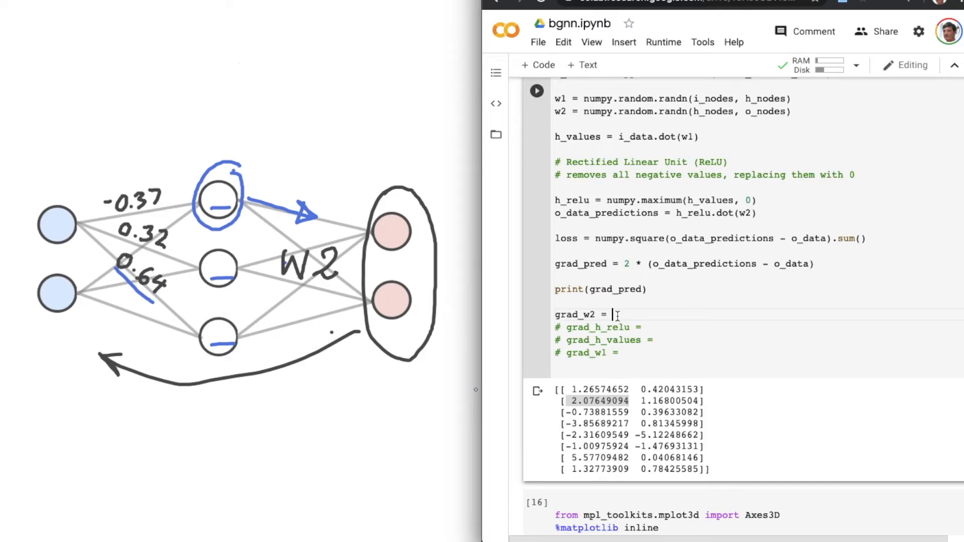
Step: Draft grad_w2 as grad_pred times a ∂.../∂w2 partial-derivative term
{"action": "type", "text": "∂z / ∂x"}
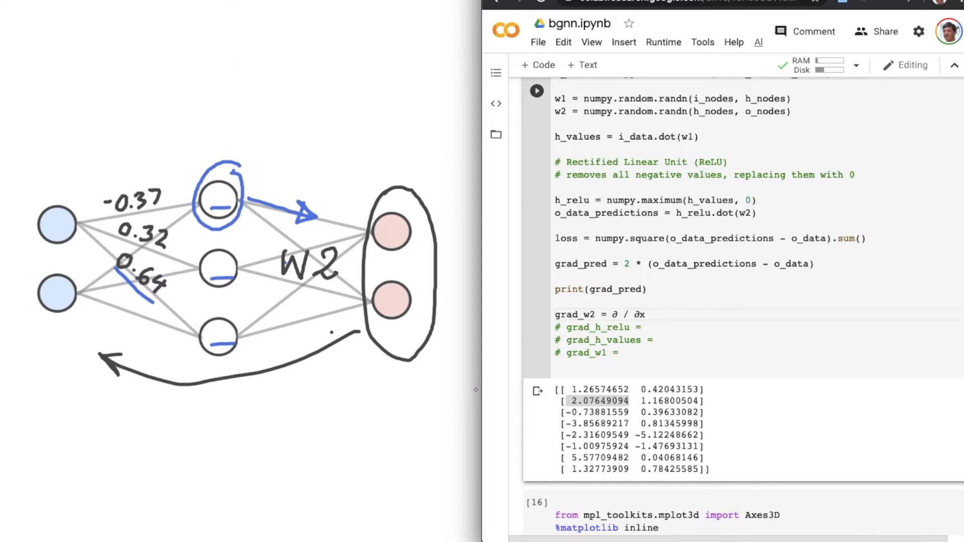
{"action": "type", "text": "f"}
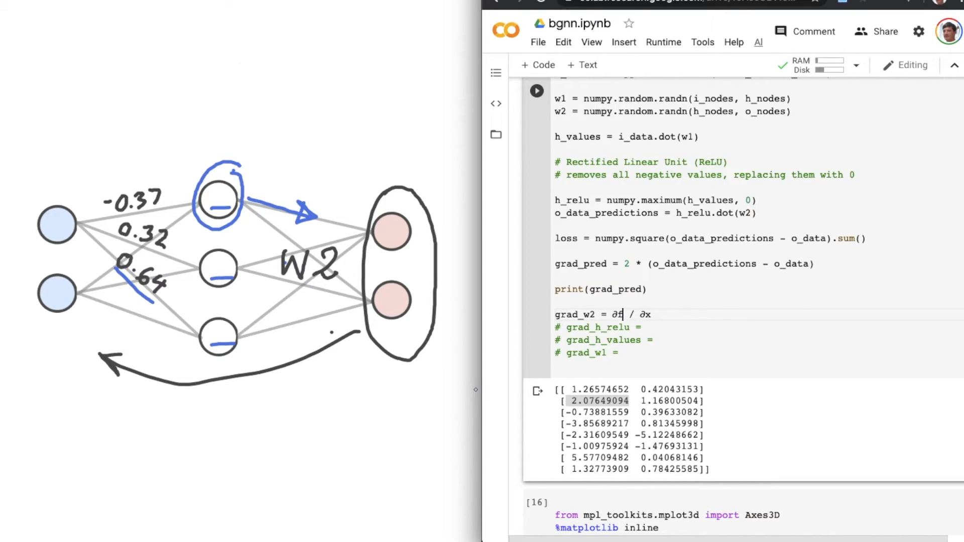
{"action": "type", "text": "w2"}
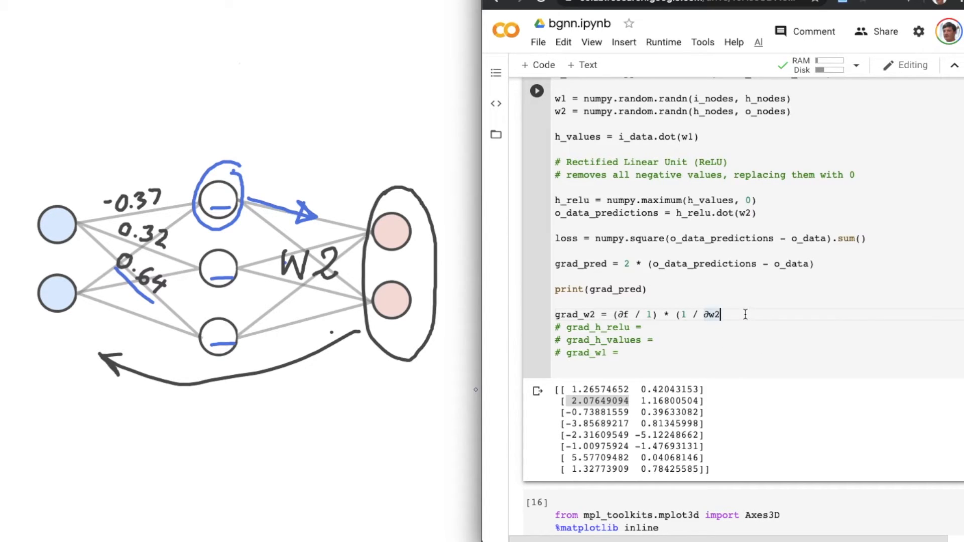
{"action": "type", "text": ")"}
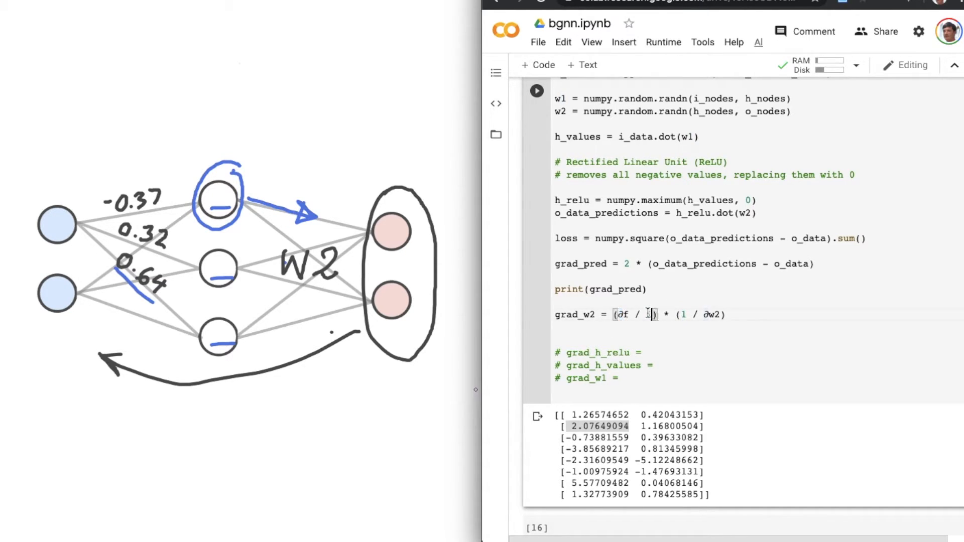
Step: Complete the term so grad_w2 reads grad_pred * (∂o_data_predictions / ∂w2)
{"action": "type", "text": "∂_od"}
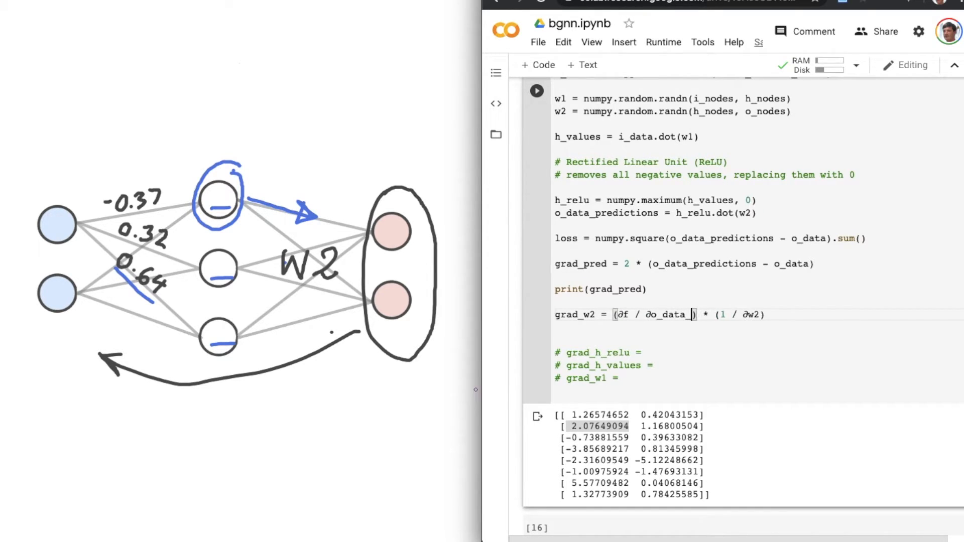
{"action": "type", "text": "predictions"}
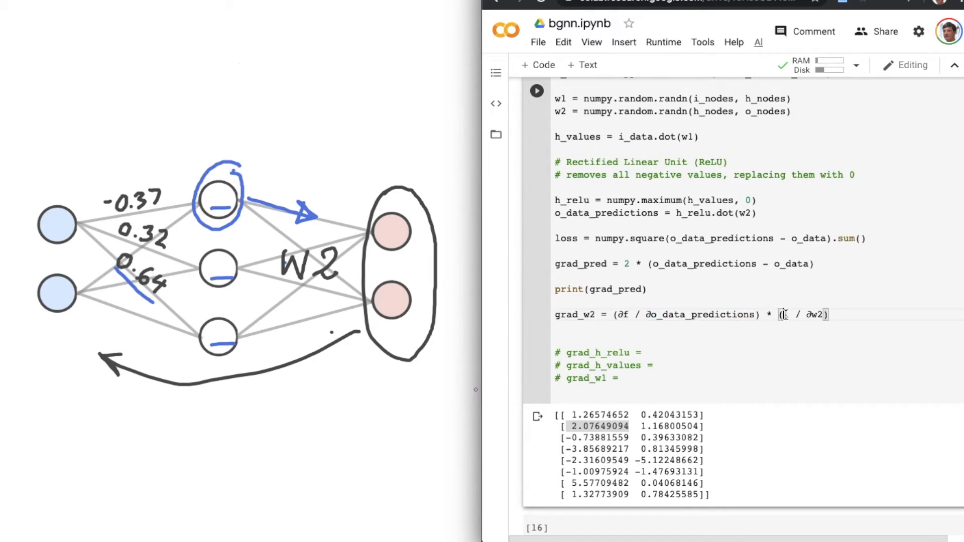
{"action": "type", "text": "∂o_data_predictions"}
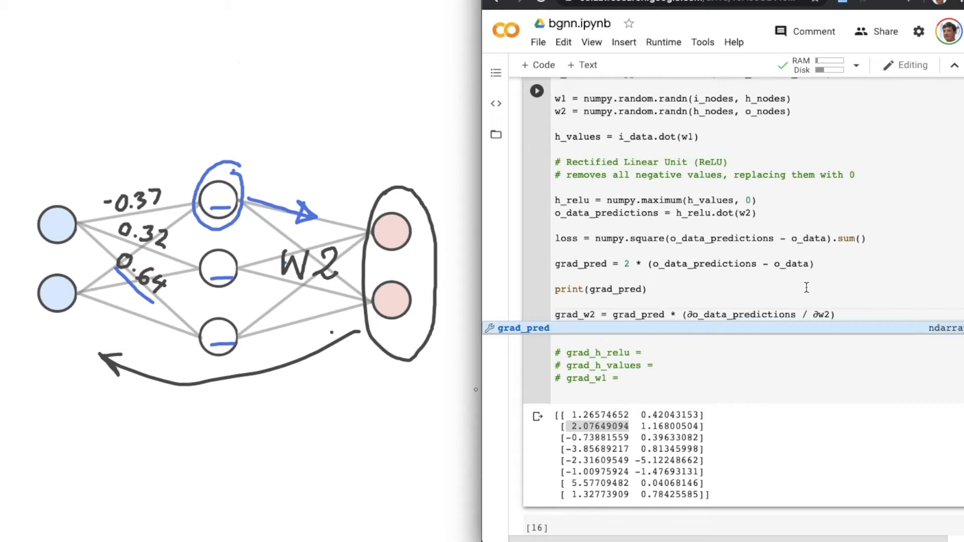
Step: Replace the placeholder so grad_w2 = h_relu.dot(grad_pred)
{"action": "scroll", "scroll_direction": "up", "scroll_amount": 3}
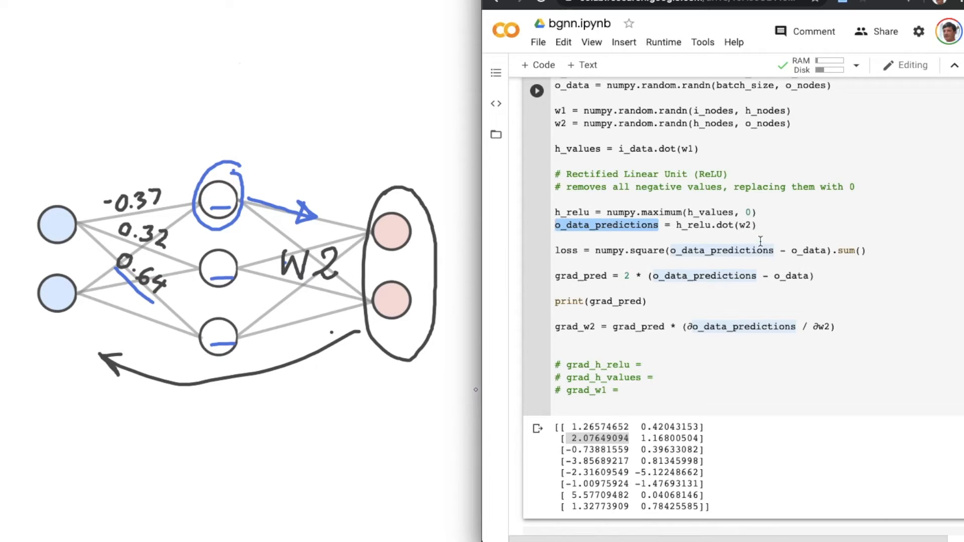
{"action": "mouse_move", "coordinate": [726, 212]}
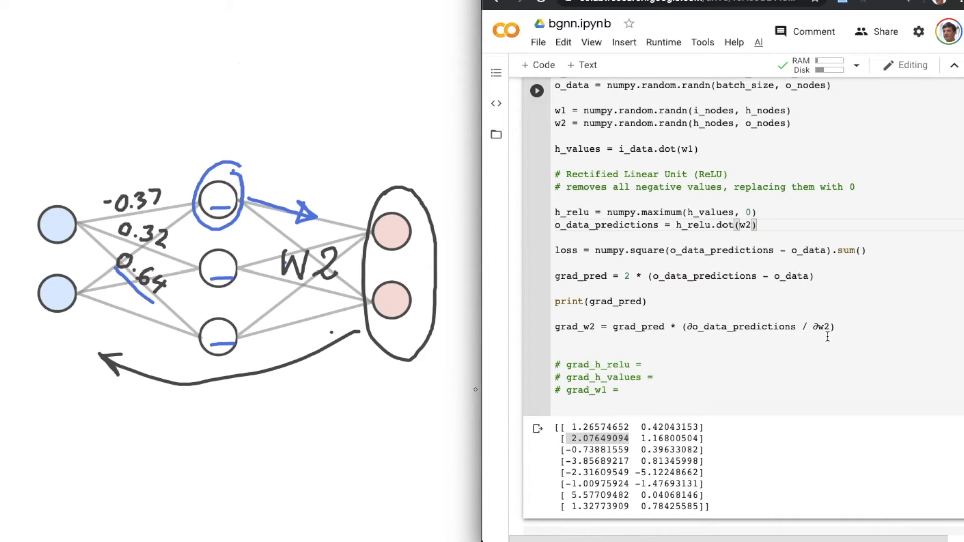
{"action": "mouse_move", "coordinate": [843, 366]}
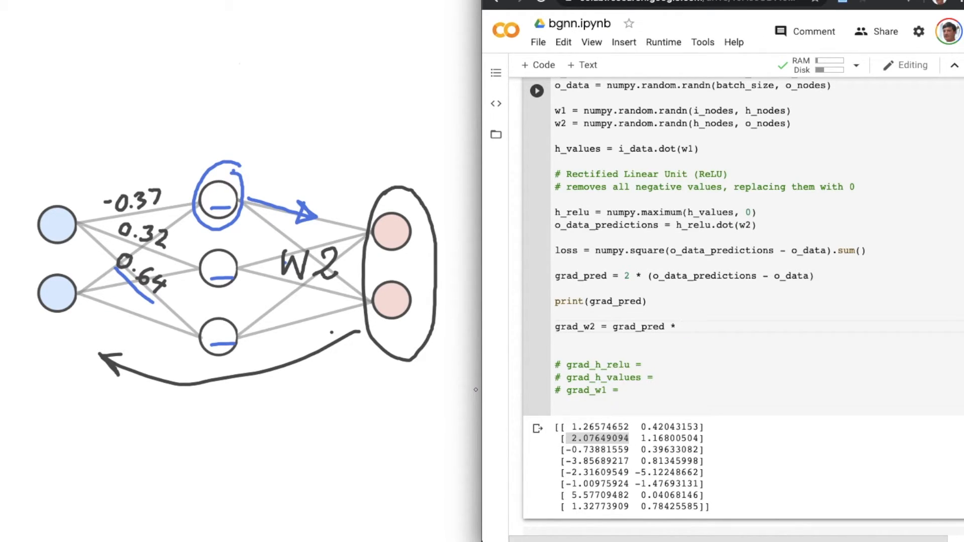
{"action": "type", "text": "h_relu"}
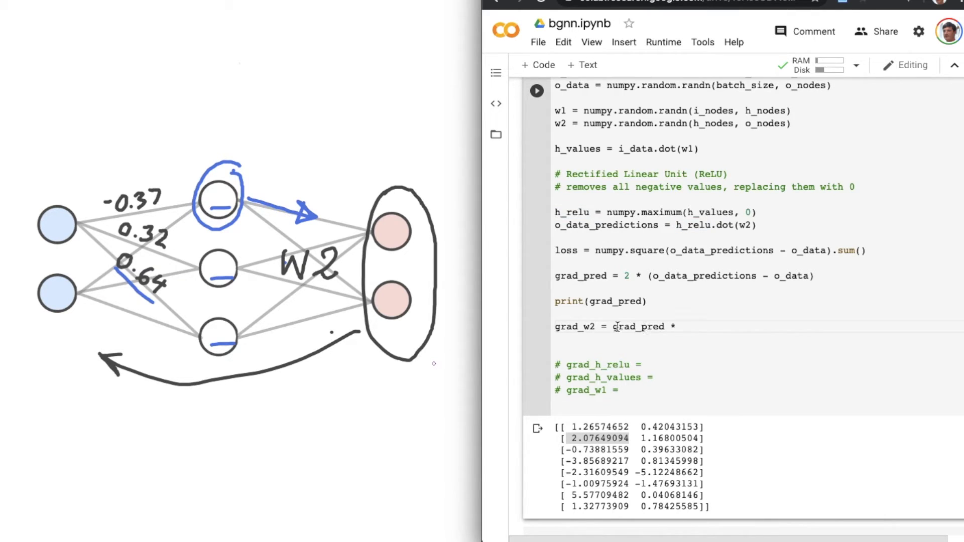
{"action": "type", "text": "h_relu."}
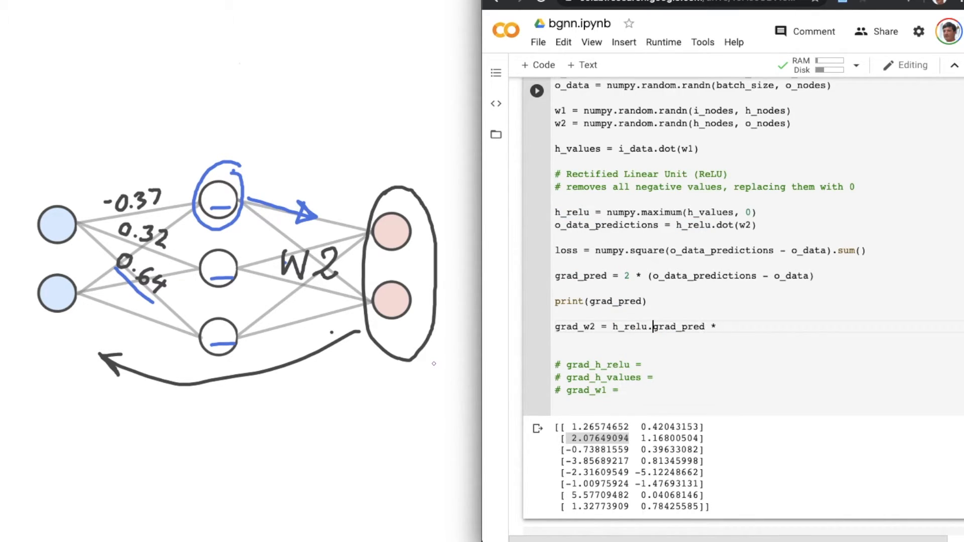
{"action": "type", "text": "dot"}
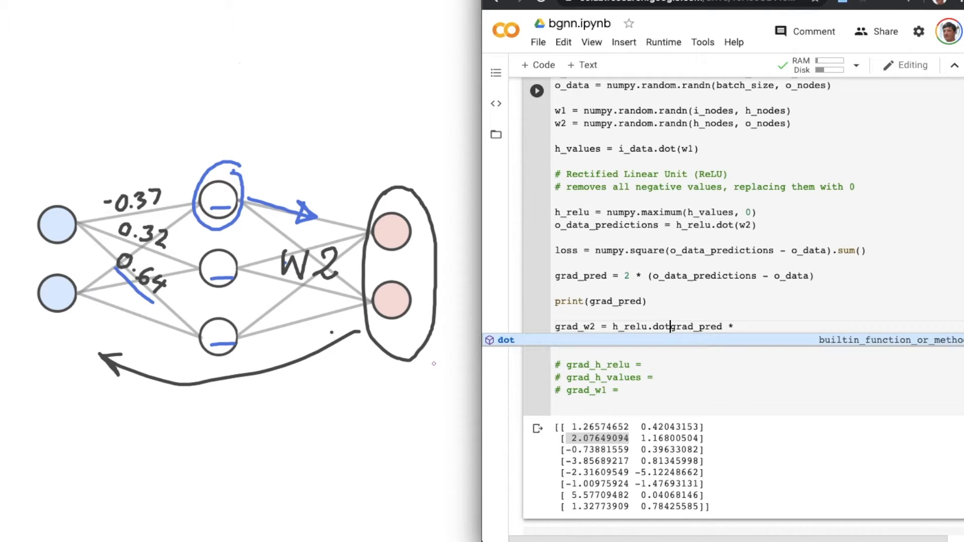
{"action": "type", "text": "("}
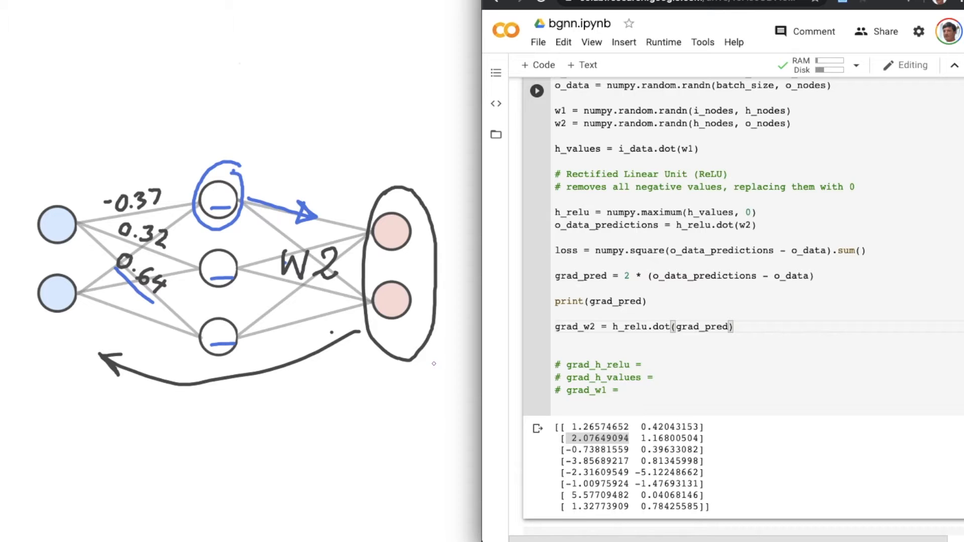
Step: Run the cell and read the ValueError: shapes (8,3) and (8,2) not aligned
{"action": "left_click", "coordinate": [536, 91]}
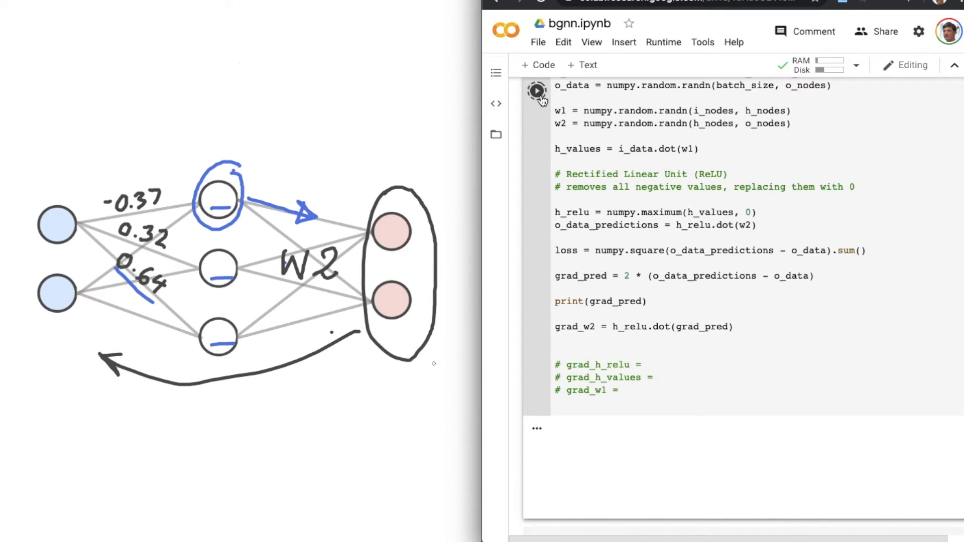
{"action": "left_click", "coordinate": [535, 90]}
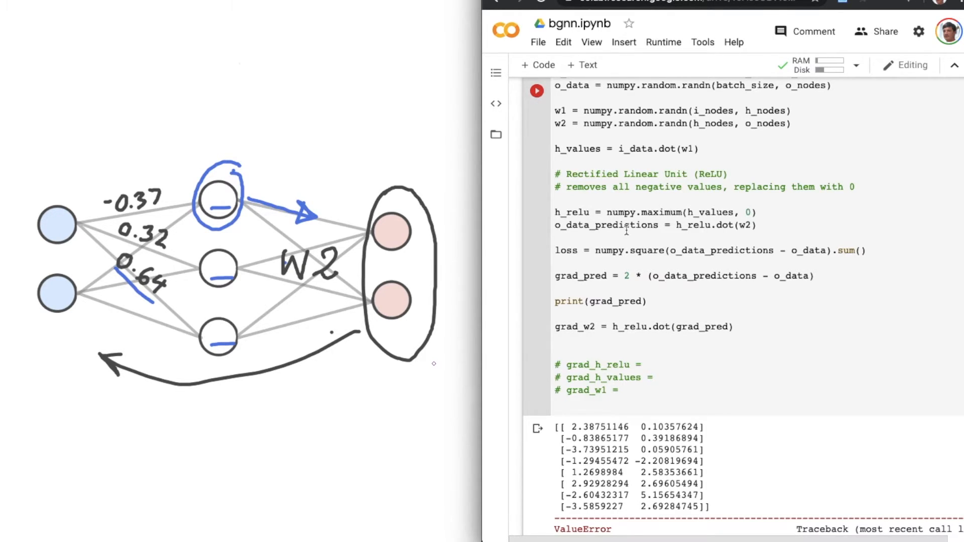
{"action": "scroll", "scroll_direction": "down", "scroll_amount": 3}
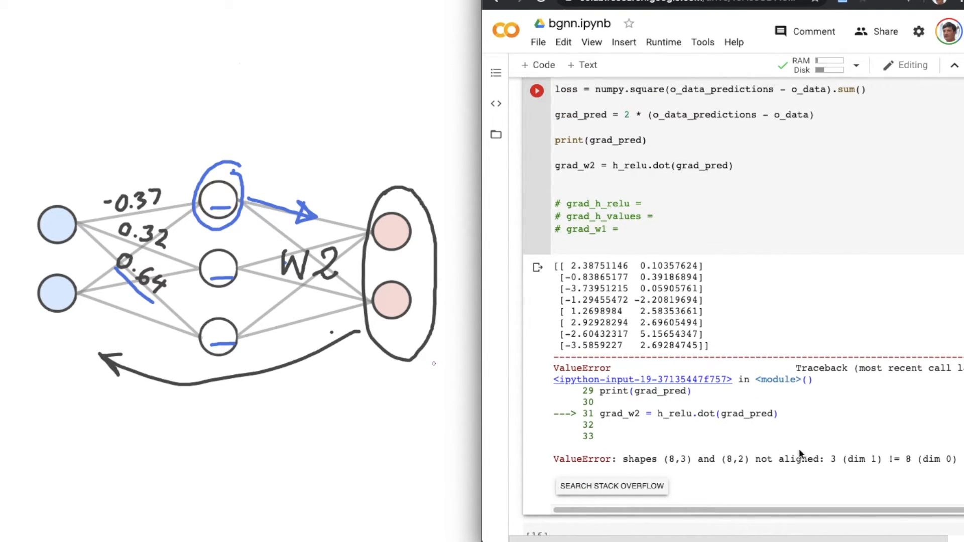
{"action": "mouse_move", "coordinate": [831, 446]}
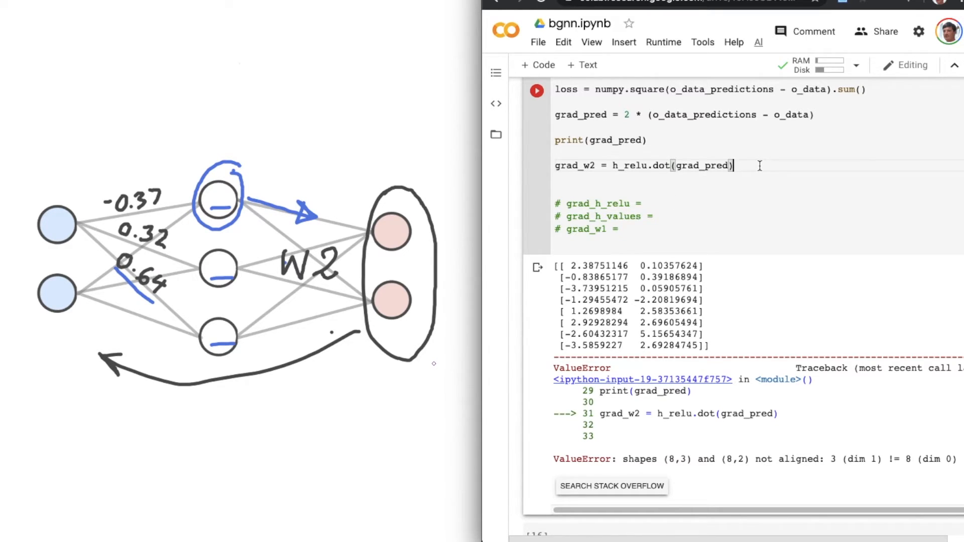
Step: Add print(h_relu.shape, grad_pred.shape) and run, showing (8, 3) (8, 2)
{"action": "type", "text": "print(h_relu.shape"}
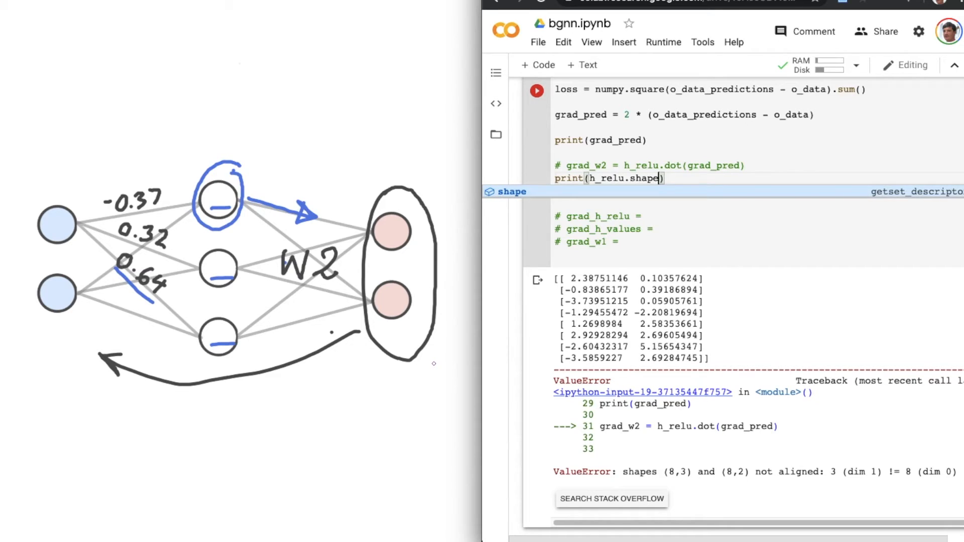
{"action": "type", "text": ", grad_pred.shape"}
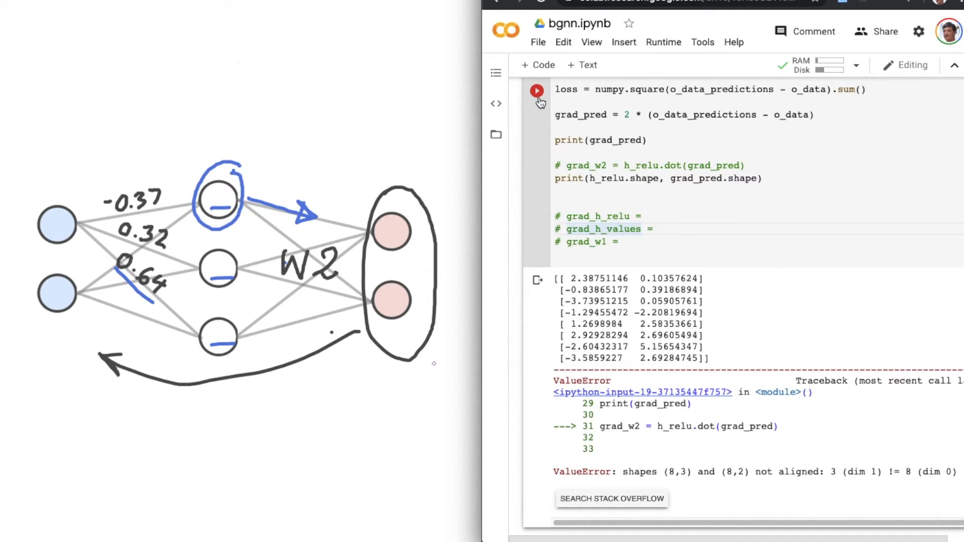
{"action": "left_click", "coordinate": [537, 90]}
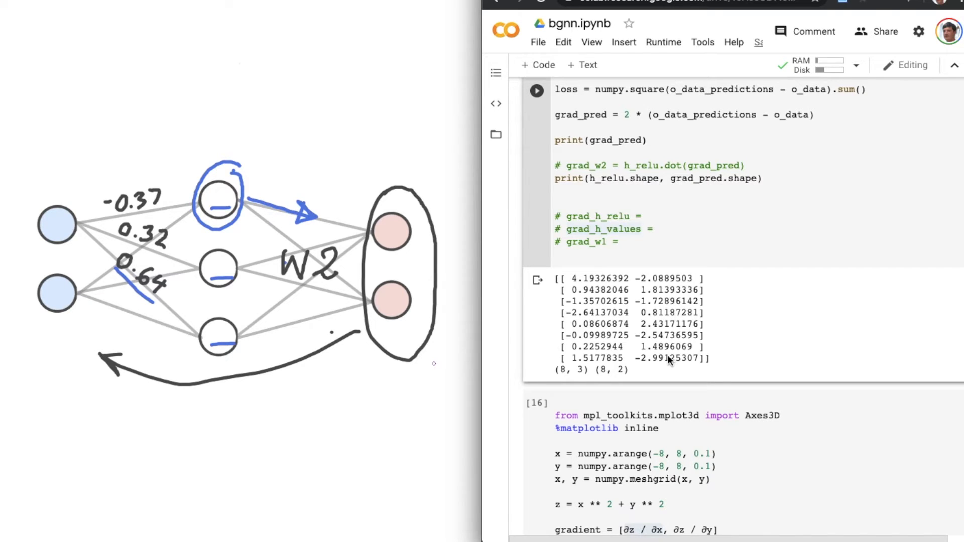
{"action": "mouse_move", "coordinate": [620, 389]}
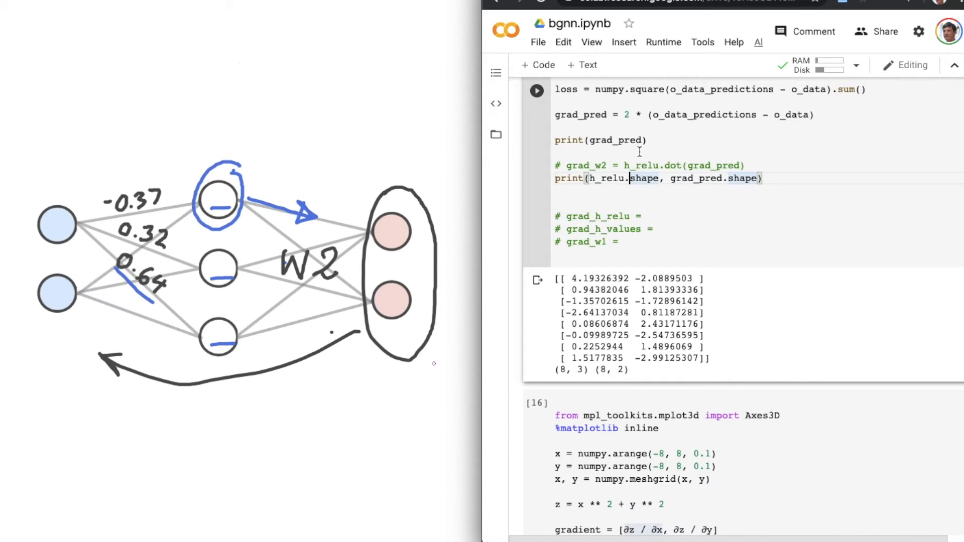
Step: Transpose h_relu so shapes become (3, 8)·(8, 2), compute grad_w2 = h_relu.T.dot(grad_pred) and print it
{"action": "type", "text": "T"}
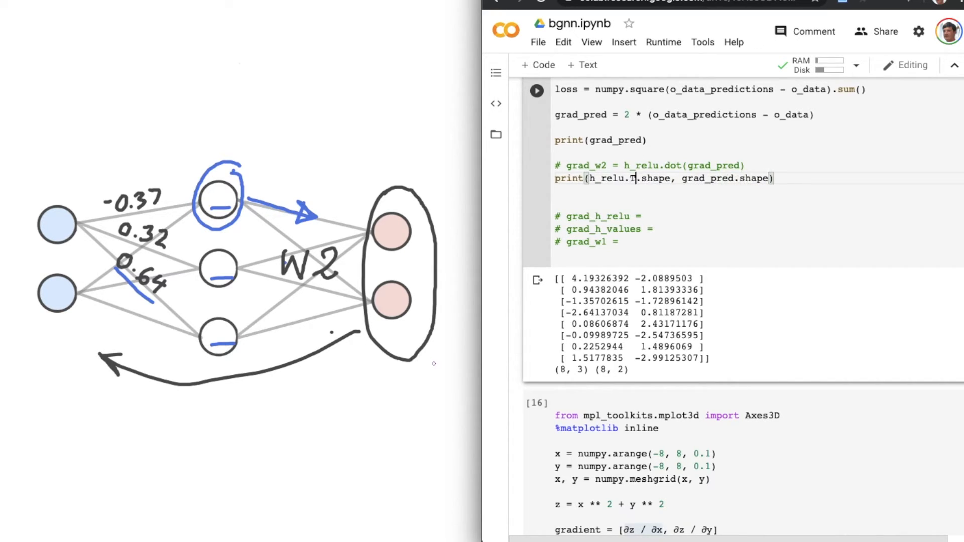
{"action": "left_click", "coordinate": [535, 91]}
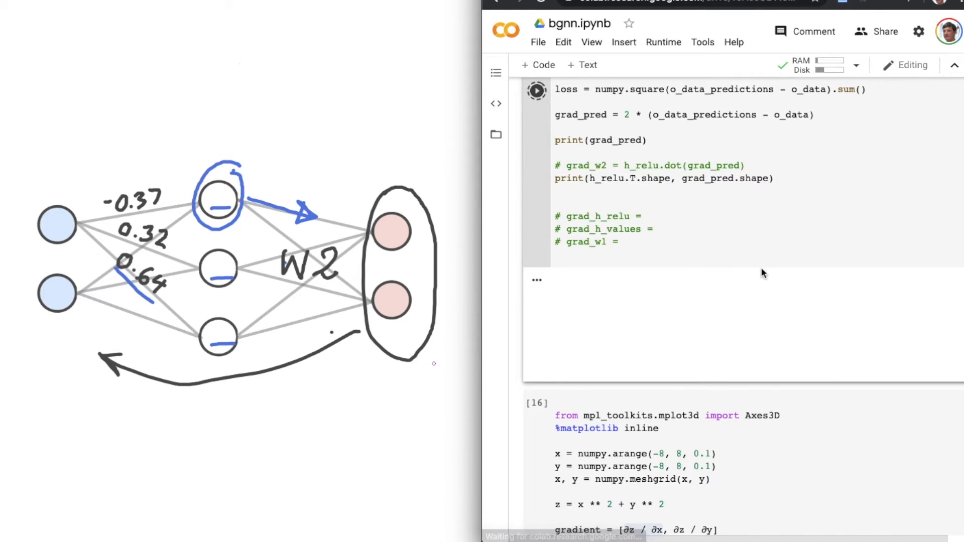
{"action": "left_click", "coordinate": [535, 91]}
{"action": "type", "text": "T."}
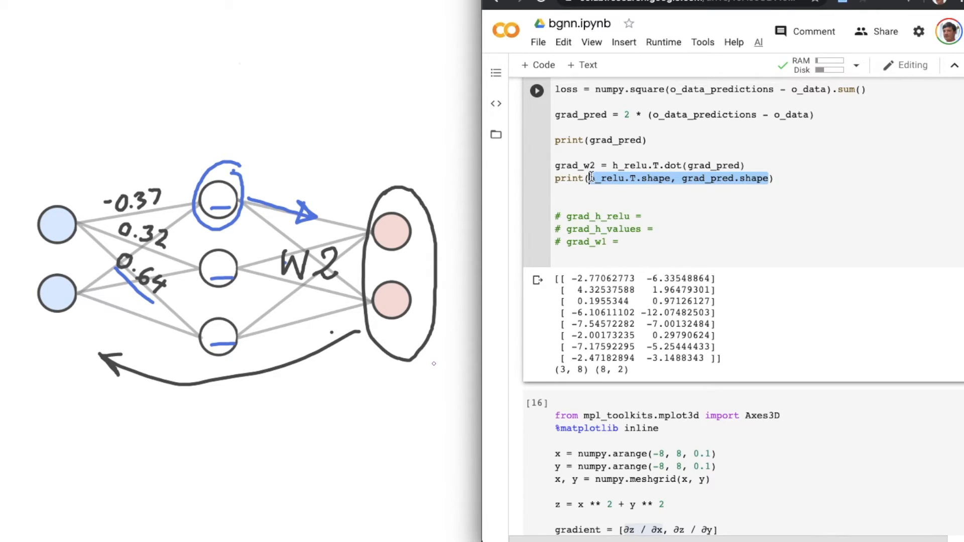
{"action": "mouse_move", "coordinate": [604, 178]}
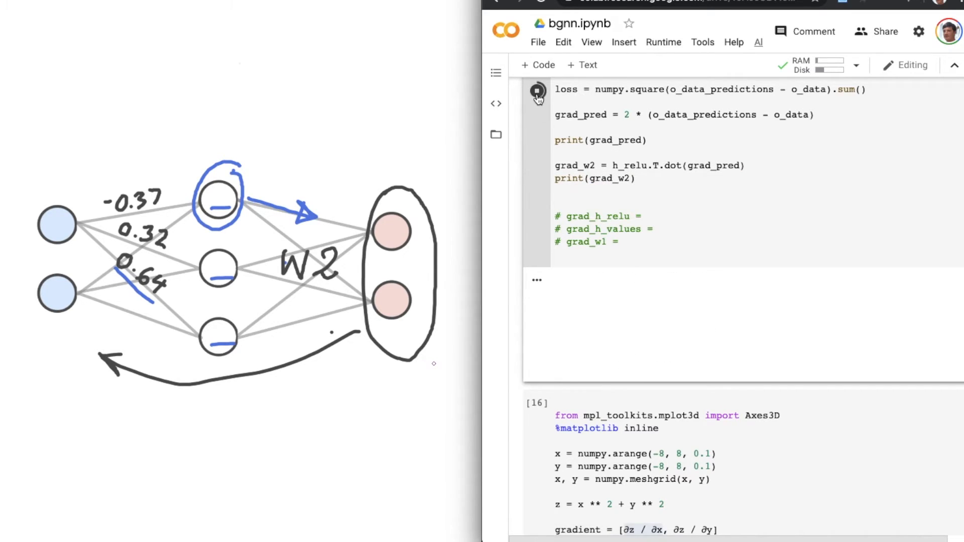
{"action": "left_click", "coordinate": [536, 89]}
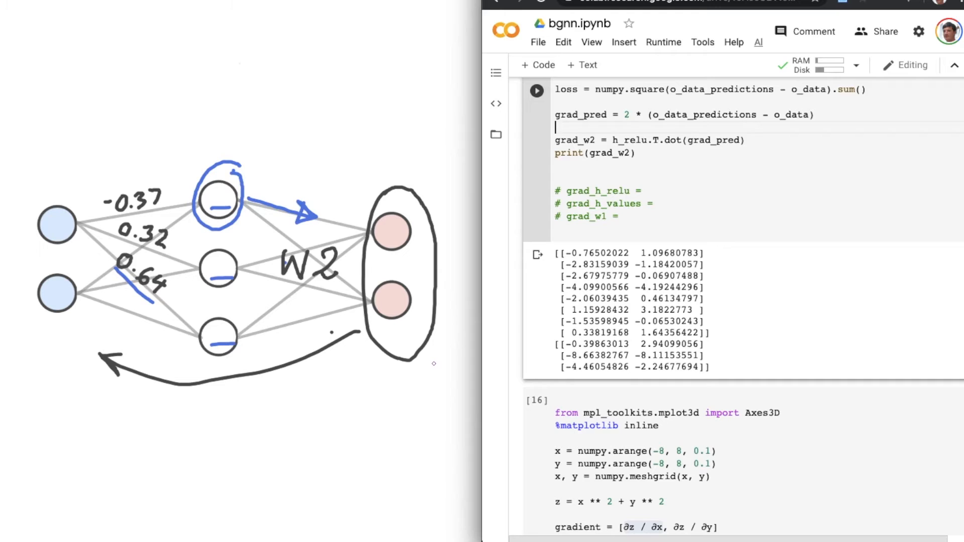
Step: Drop the grad_pred print and rerun so only the 3×2 grad_w2 matrix is output
{"action": "left_click", "coordinate": [535, 90]}
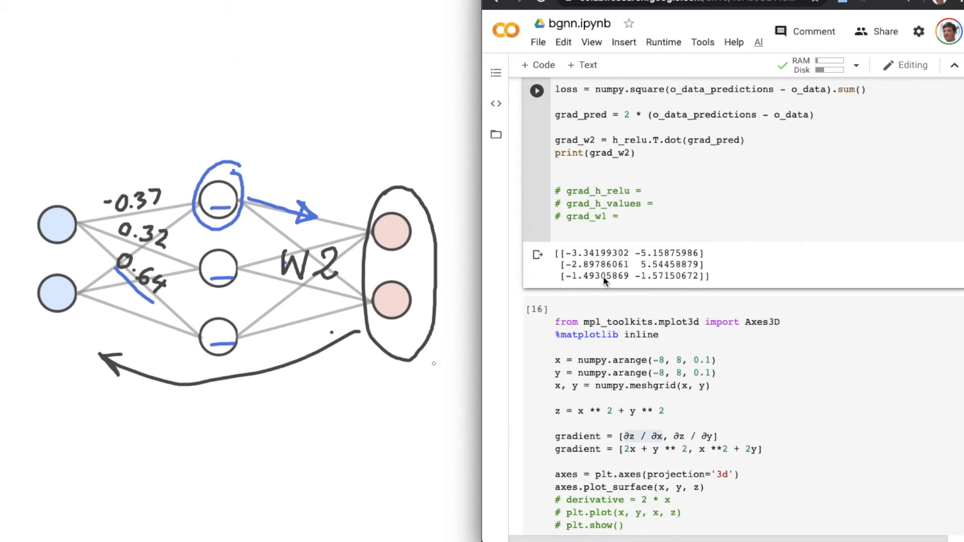
{"action": "mouse_move", "coordinate": [655, 405]}
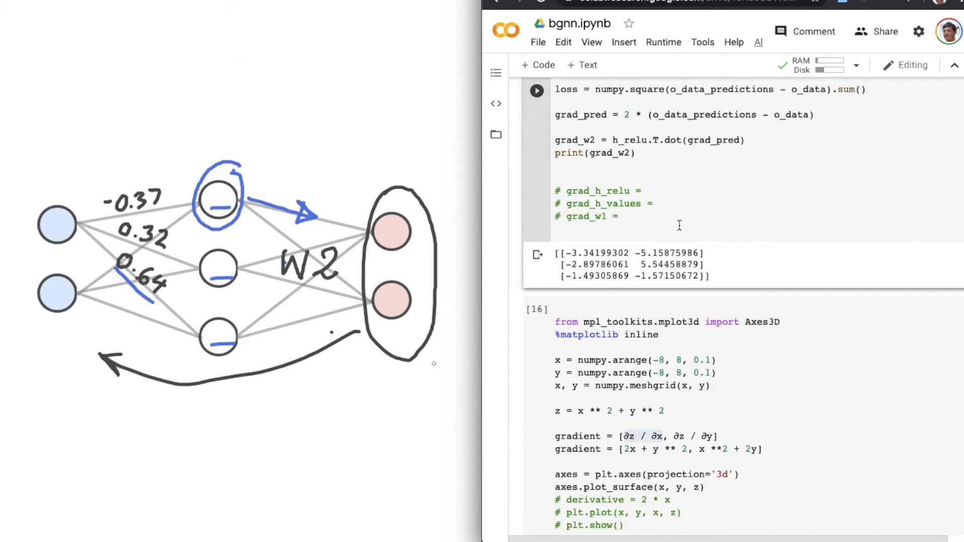
{"action": "scroll", "scroll_direction": "down", "scroll_amount": 3}
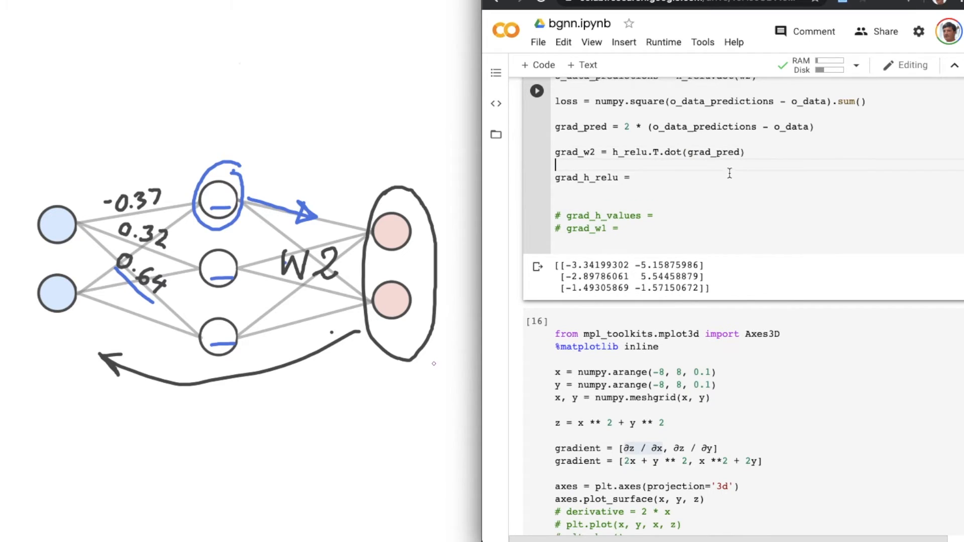
{"action": "mouse_move", "coordinate": [698, 197]}
{"action": "type", "text": "∂z / ∂x"}
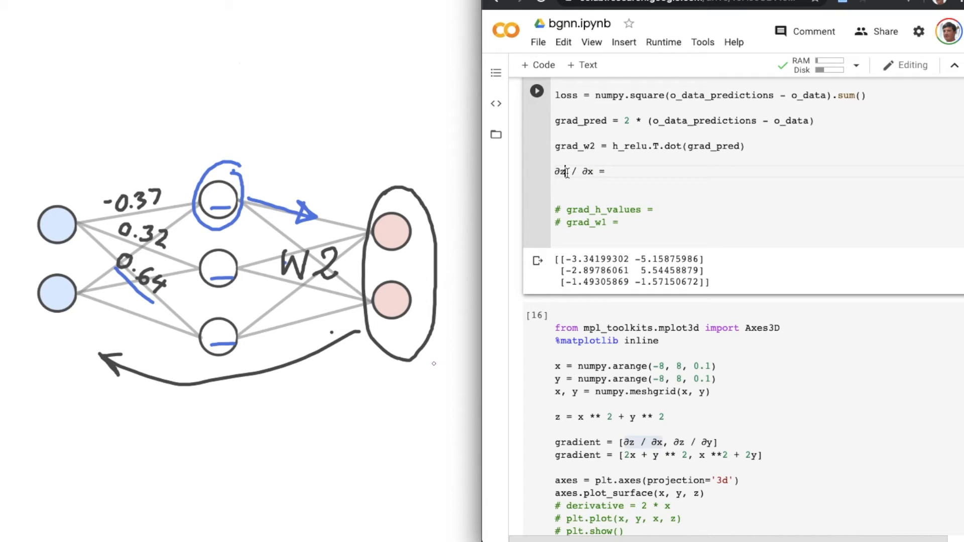
Step: Write ∂f/∂h_relu = (∂f/∂o_data_predictions) * (∂o_data_predictions/∂h_relu) as the chain rule
{"action": "type", "text": "f"}
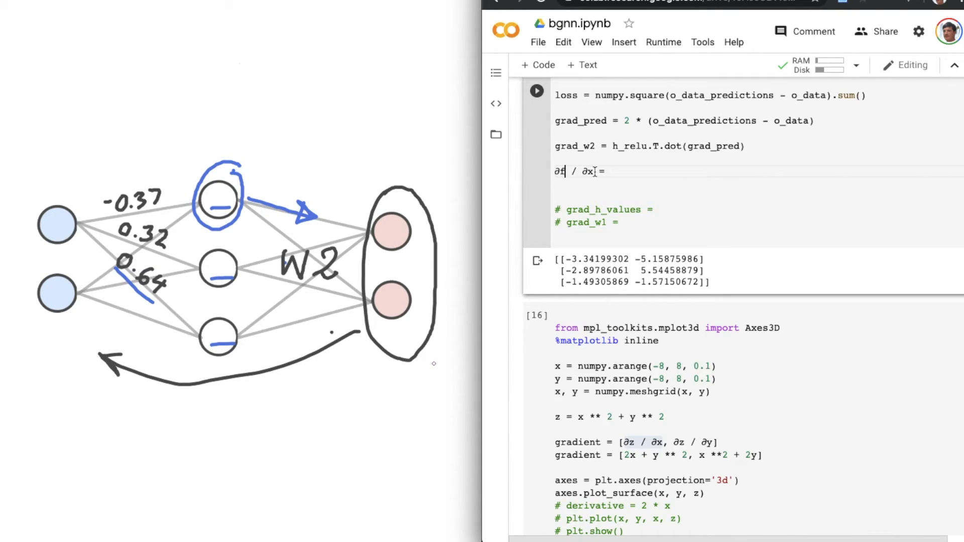
{"action": "type", "text": "h_relu"}
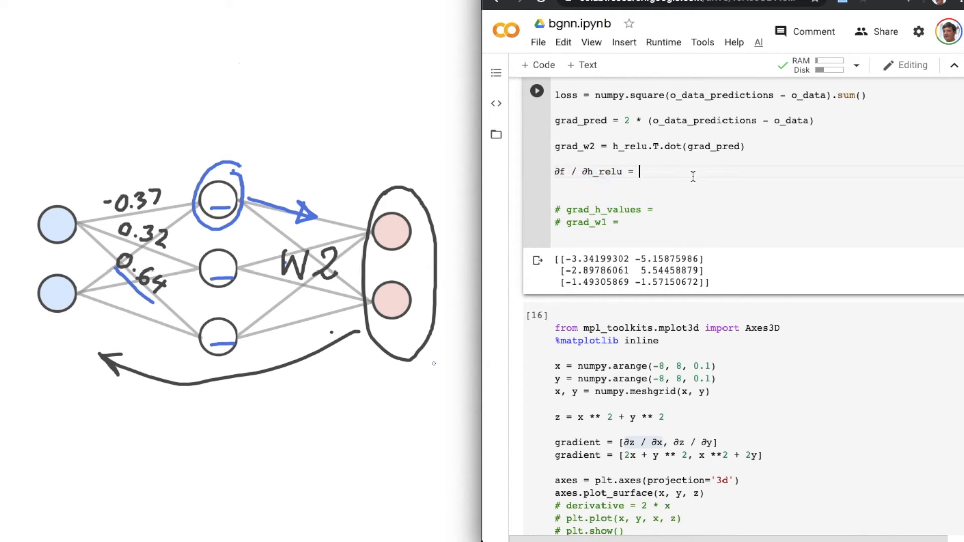
{"action": "type", "text": "(∂f / ∂h_relu)"}
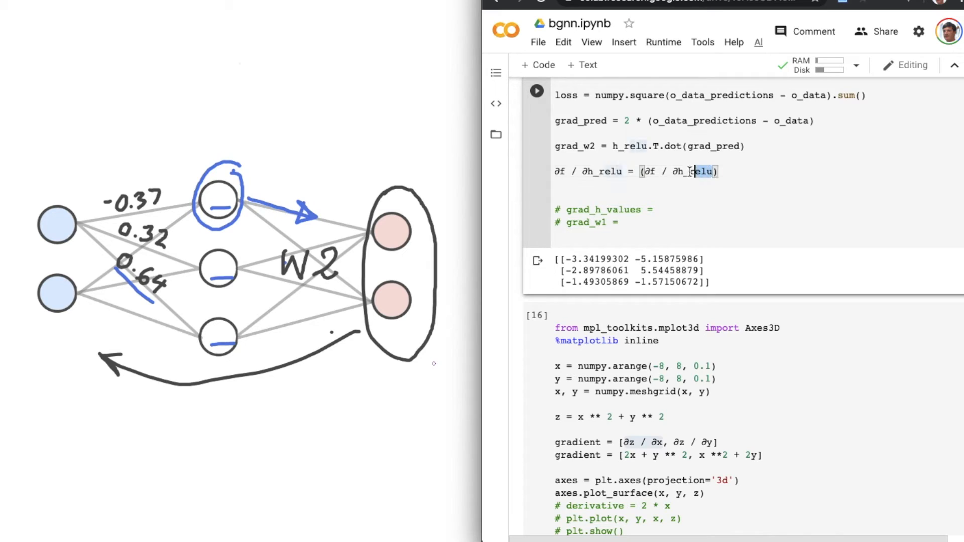
{"action": "type", "text": "?"}
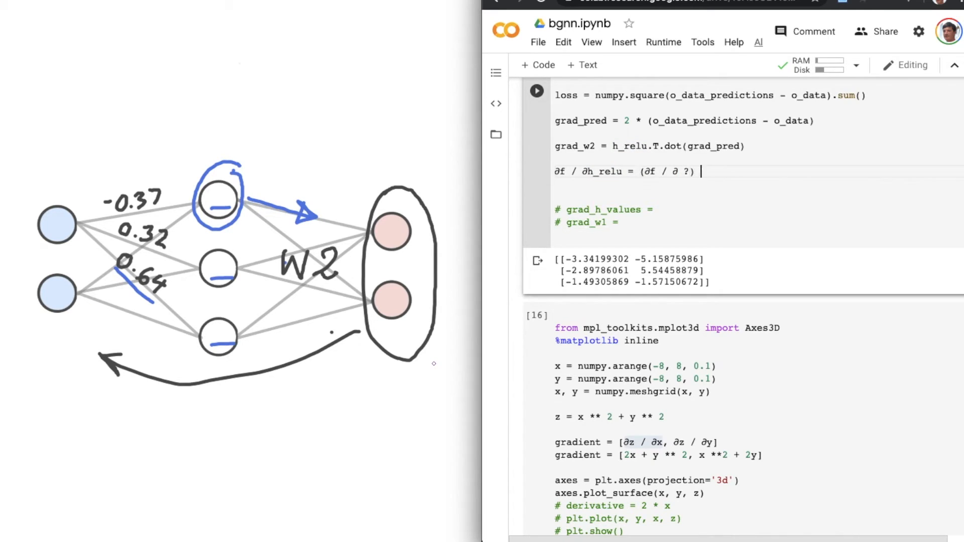
{"action": "type", "text": "* ()"}
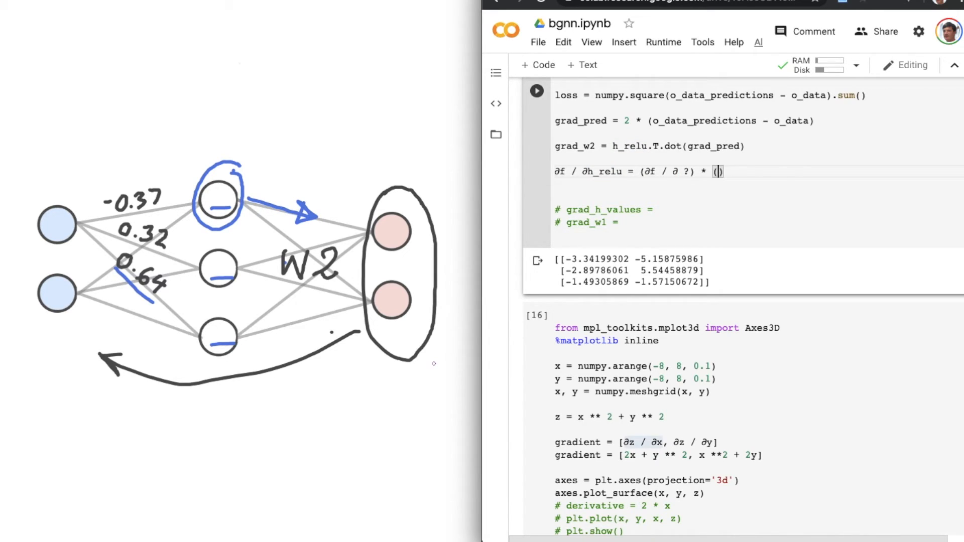
{"action": "type", "text": "∂ ? / ∂h_relu"}
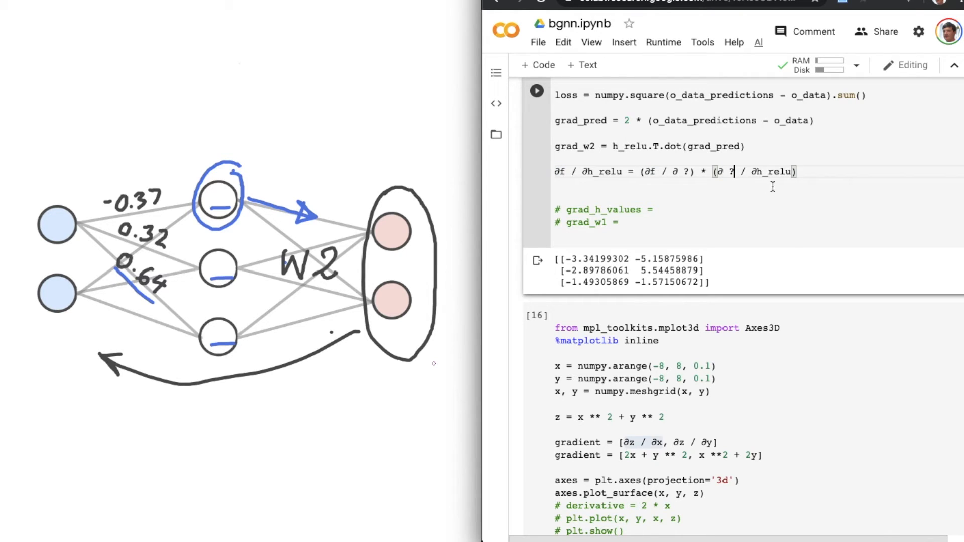
{"action": "mouse_move", "coordinate": [768, 172]}
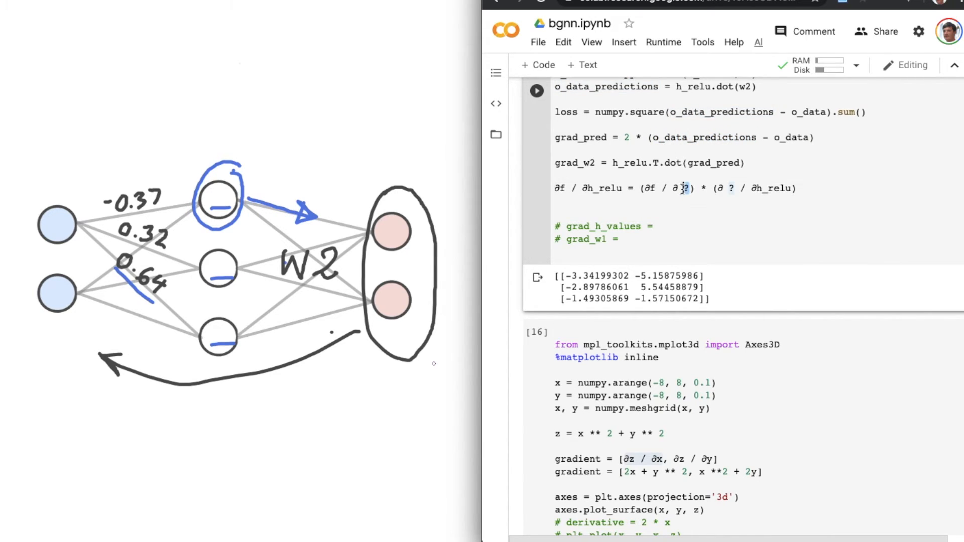
{"action": "type", "text": "o_data_predictions"}
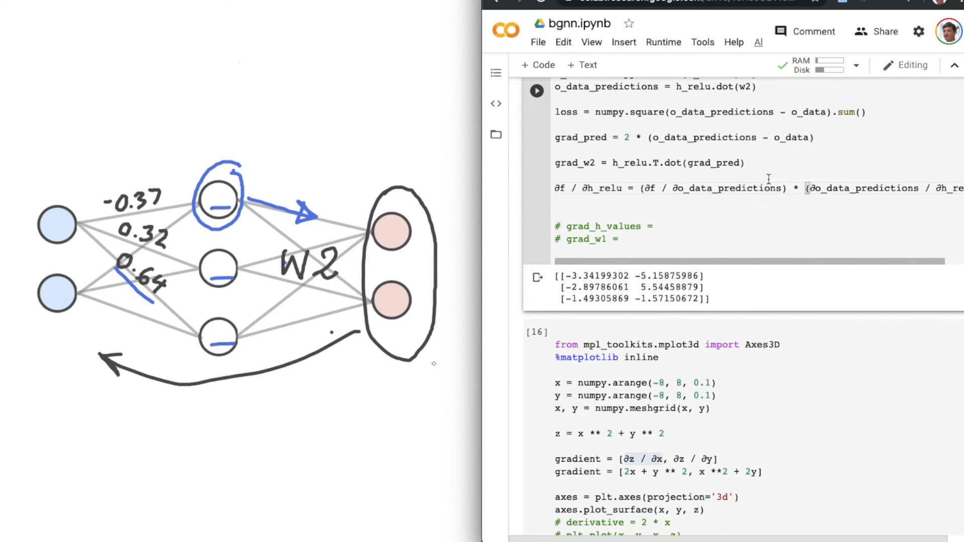
Step: Substitute grad_pred for the first chain-rule factor ∂f/∂o_data_predictions
{"action": "double_click", "coordinate": [579, 138]}
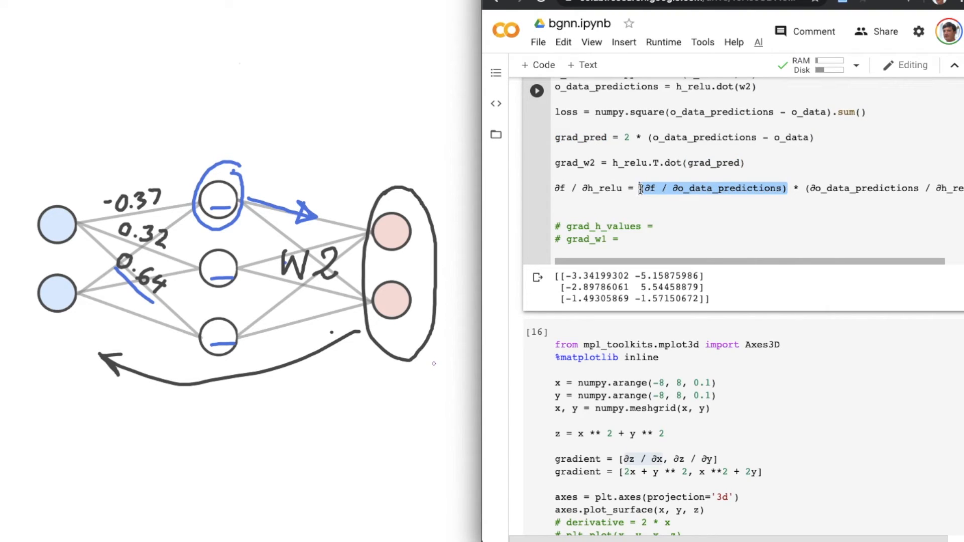
{"action": "type", "text": "grad_pred"}
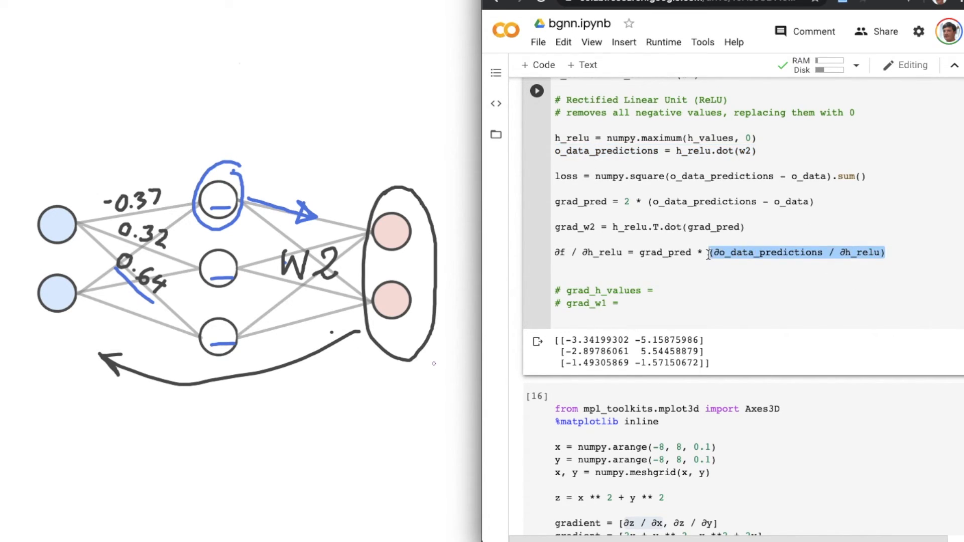
Step: Make grad_h_relu = grad_pred.dot(w2.T), removing the leftover ' * w2' factor
{"action": "type", "text": "w2"}
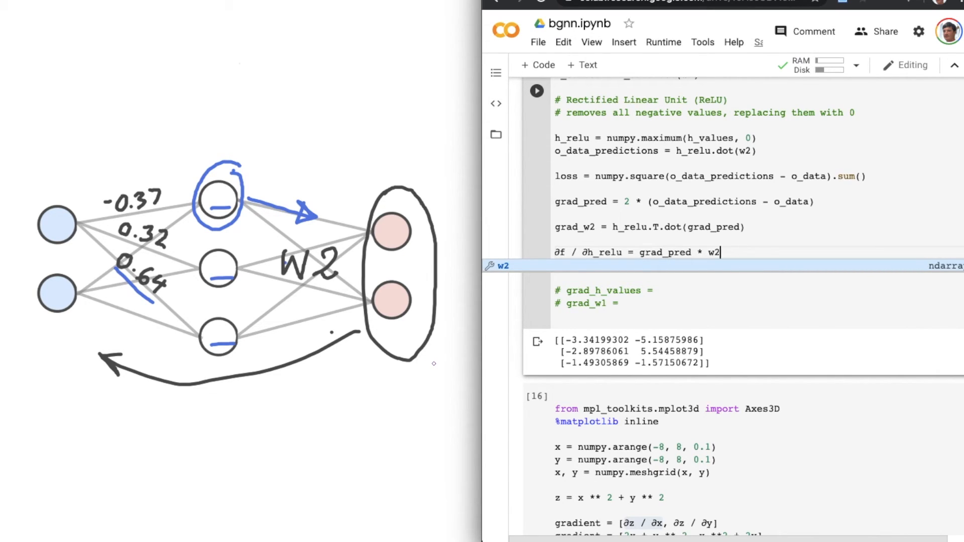
{"action": "scroll", "scroll_direction": "down", "scroll_amount": 3}
{"action": "type", "text": "grad_"}
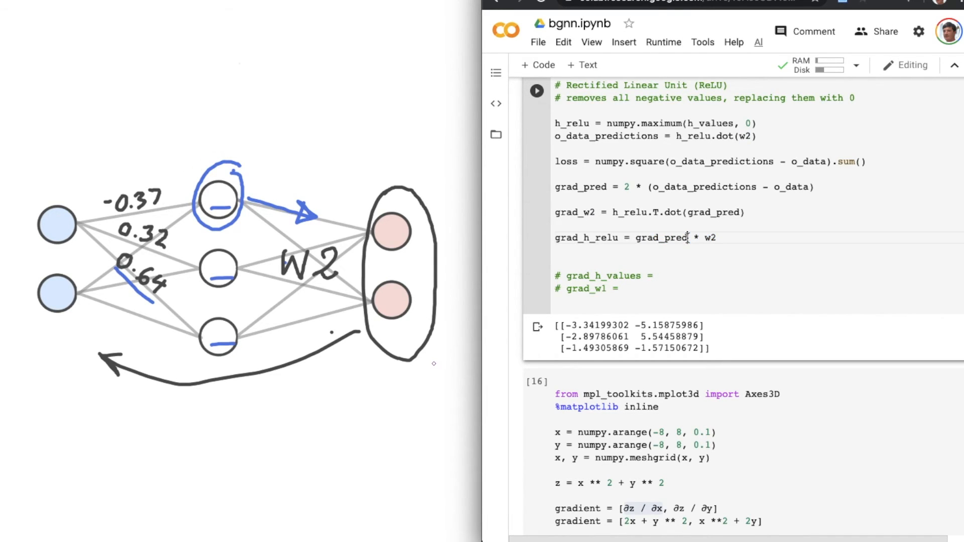
{"action": "type", "text": ".dot"}
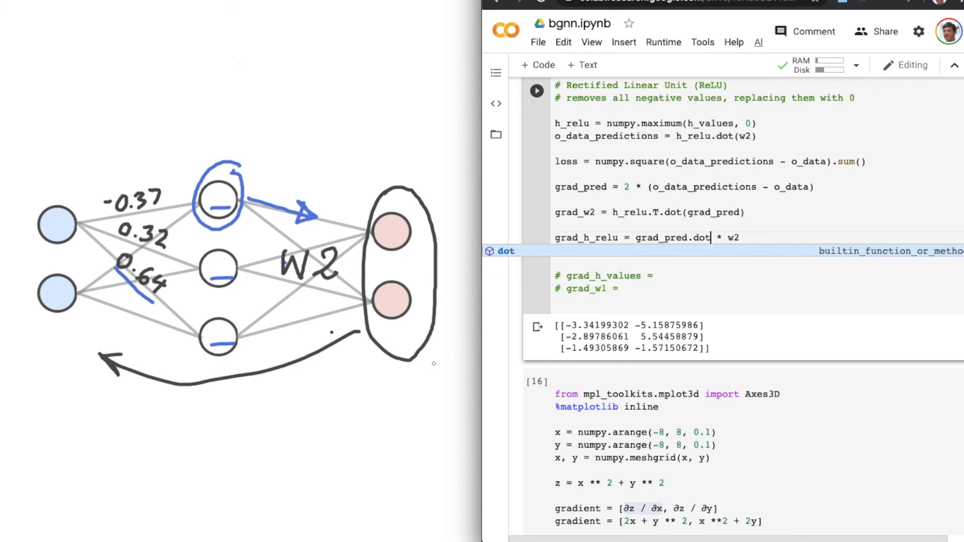
{"action": "type", "text": "(w2)"}
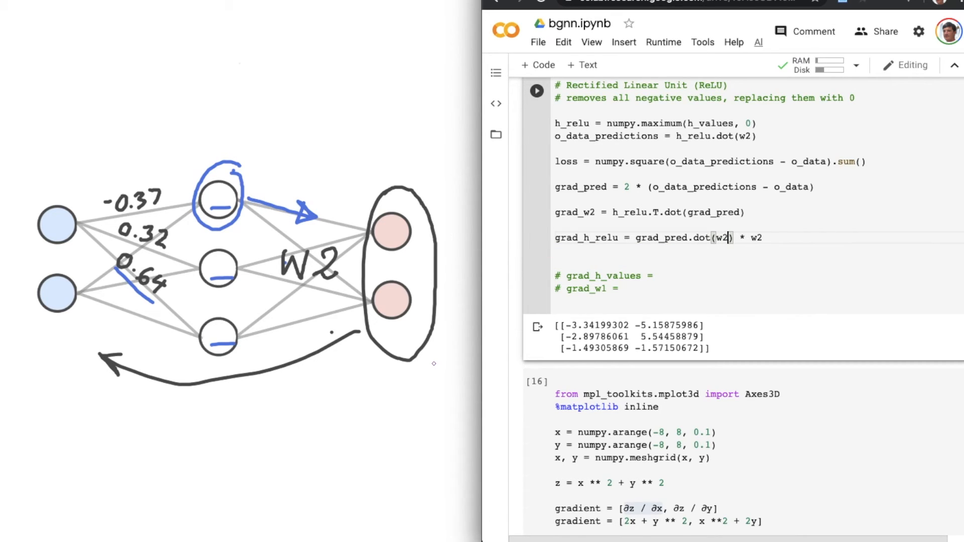
{"action": "type", "text": ".T"}
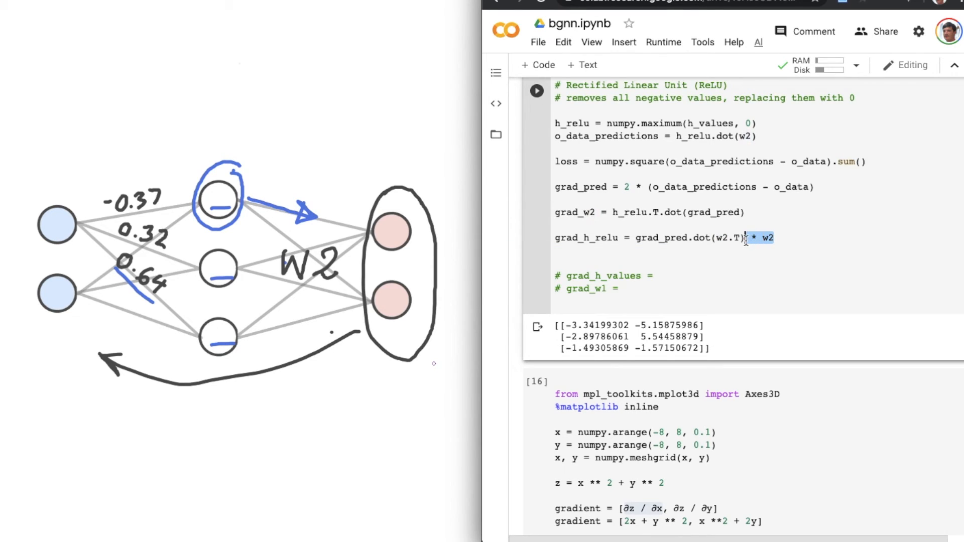
{"action": "key", "text": "Backspace"}
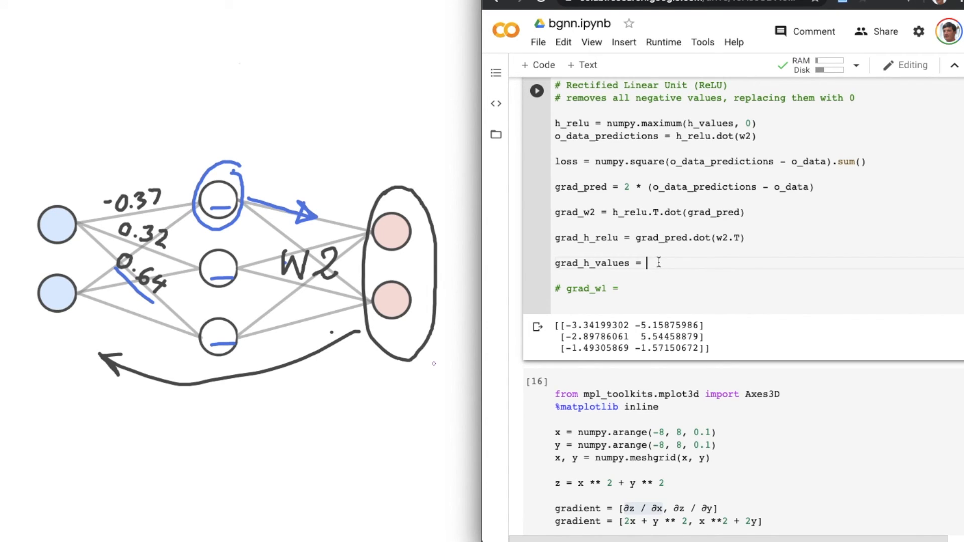
Step: Set grad_h_values = grad_h_relu.copy() with grad_h_values[h_values < 0] = 0, then uncomment grad_w1
{"action": "type", "text": "grad_h_re"}
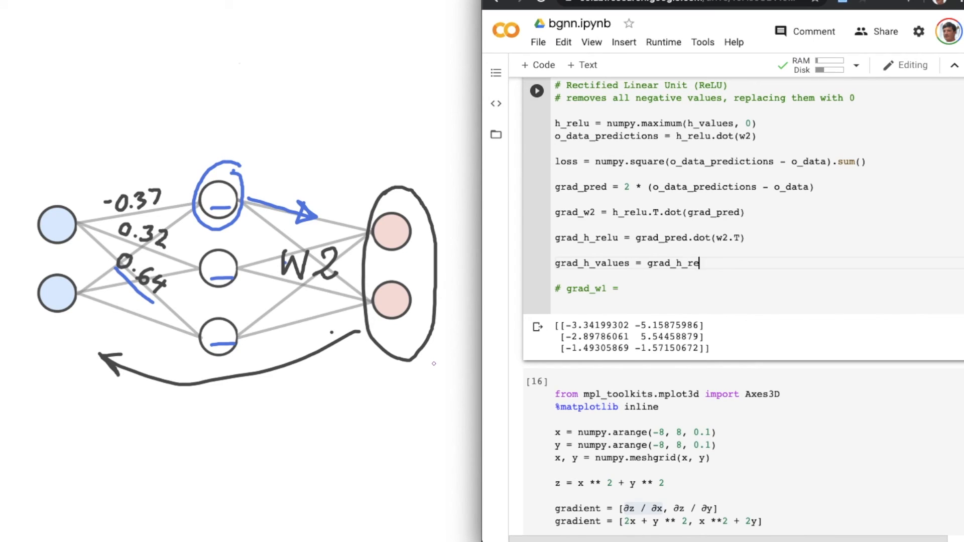
{"action": "type", "text": "lu.copy()"}
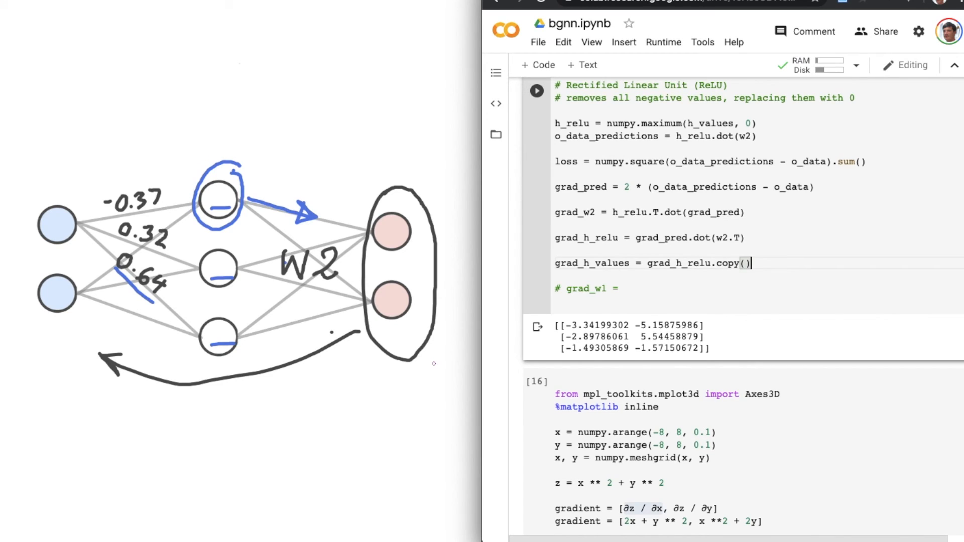
{"action": "type", "text": "grad"}
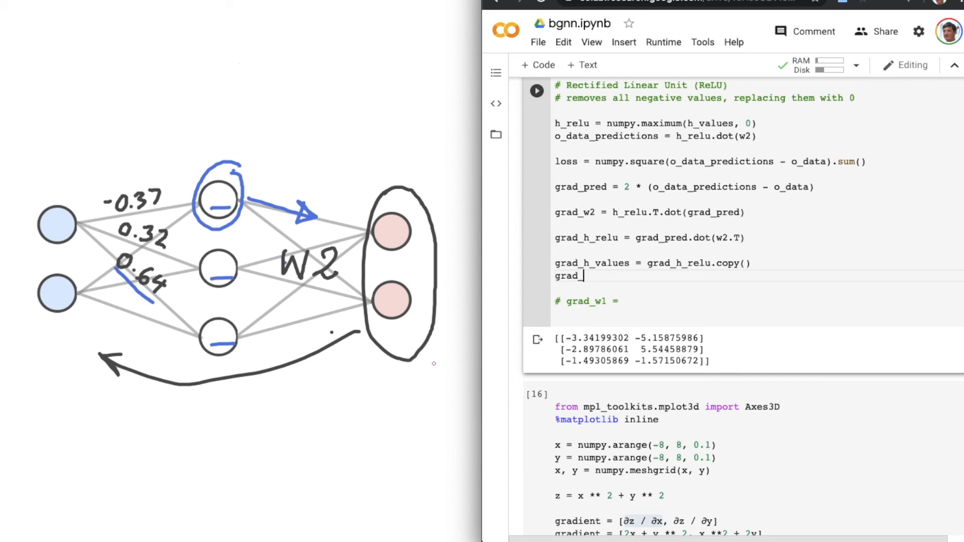
{"action": "type", "text": "_h_values"}
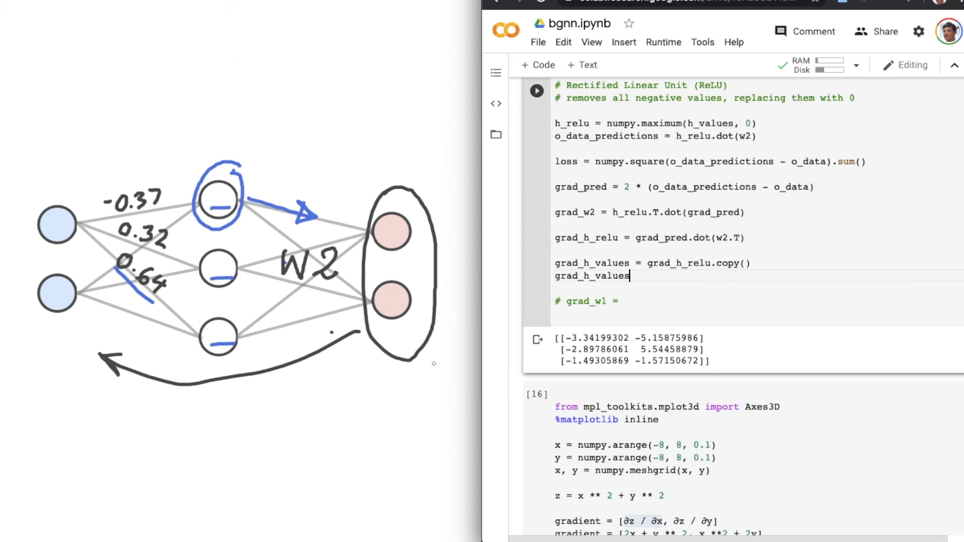
{"action": "type", "text": "[h"}
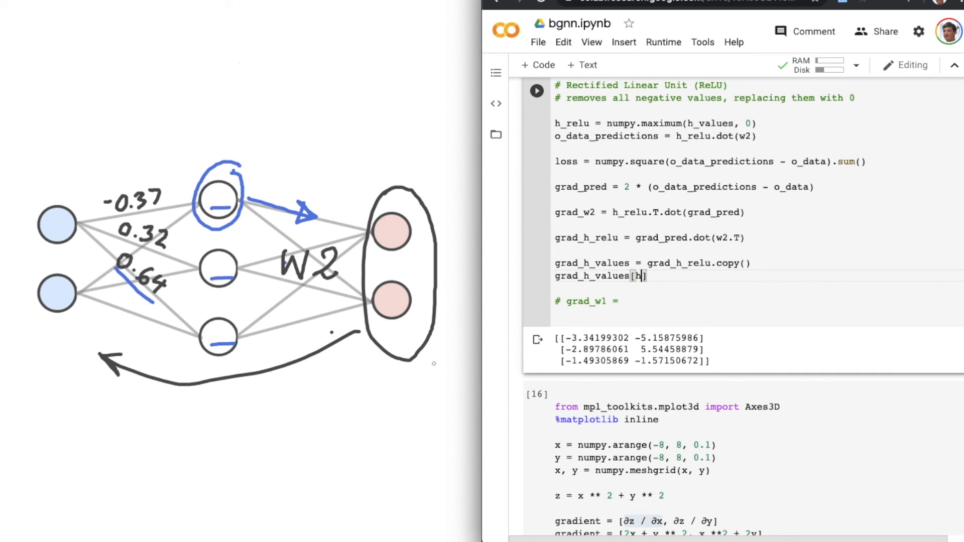
{"action": "type", "text": "_values < 0"}
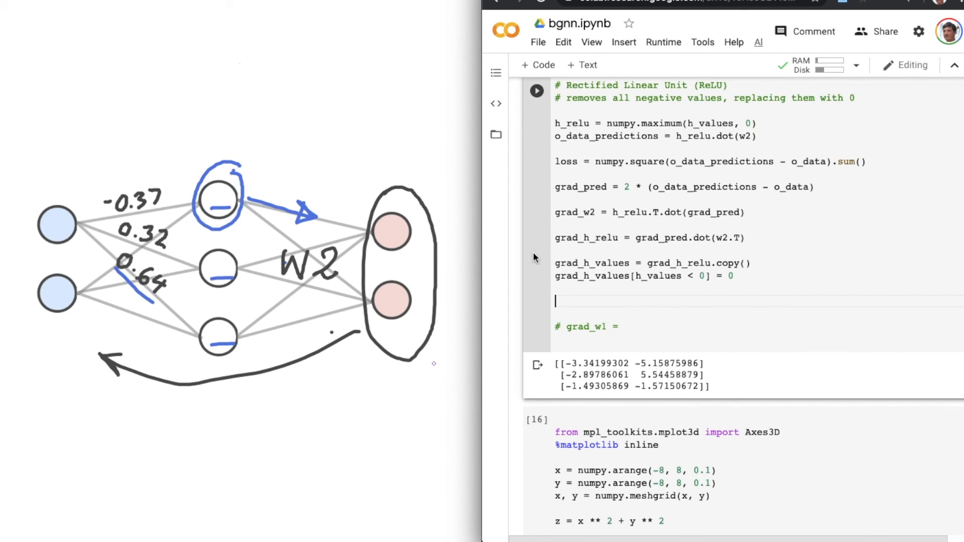
{"action": "left_click", "coordinate": [558, 326]}
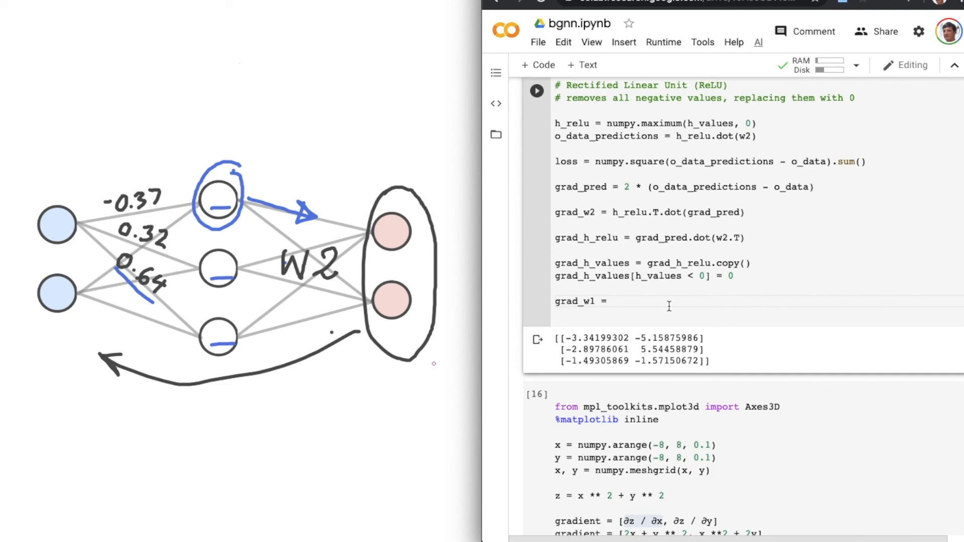
Step: Write grad_w1 = i_data.T.dot(grad_h_values) to finish the backward pass
{"action": "type", "text": "i_d"}
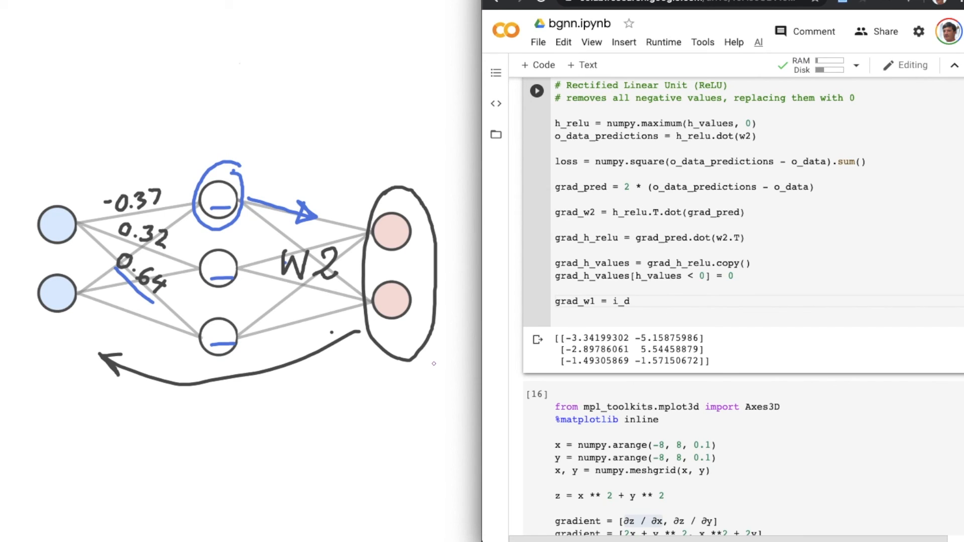
{"action": "type", "text": "ata"}
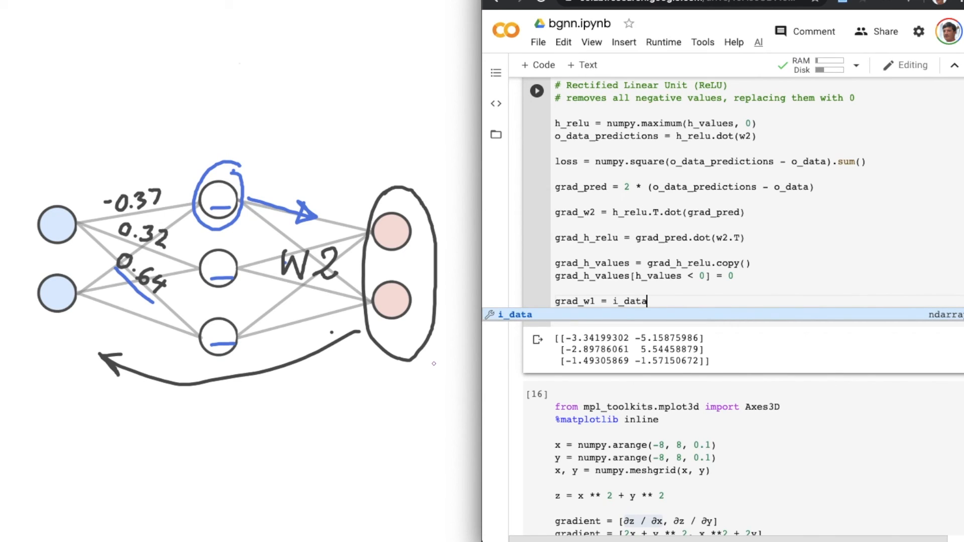
{"action": "type", "text": ".T.dot"}
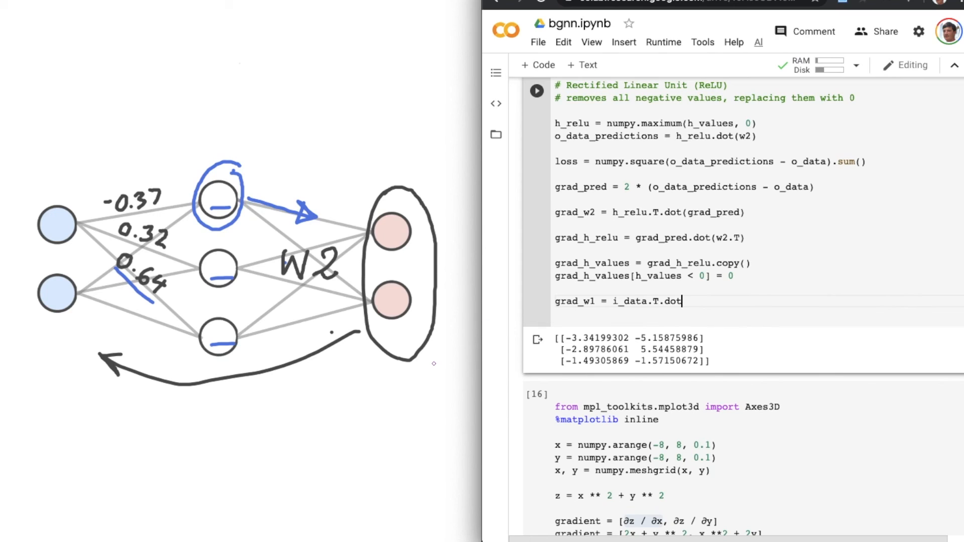
{"action": "type", "text": "(grad_h_values"}
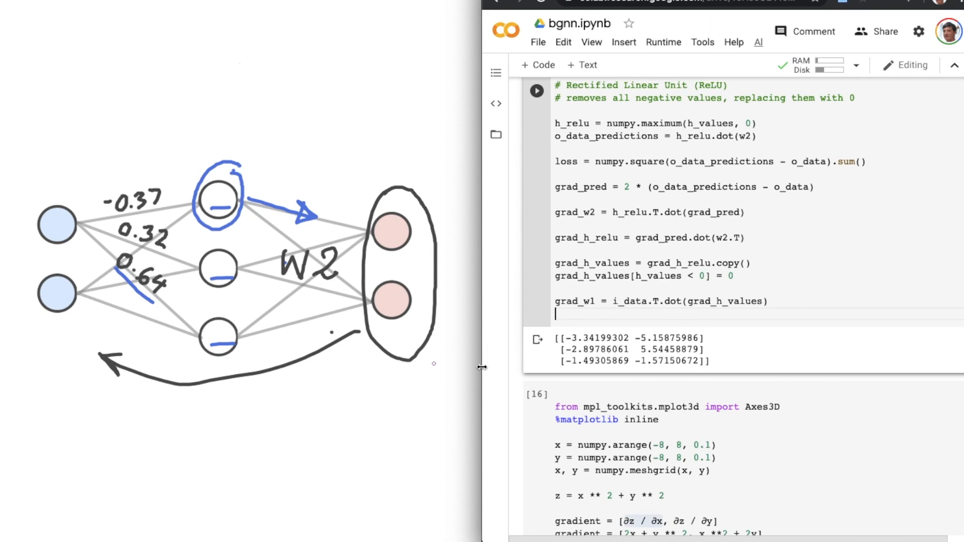
{"action": "mouse_move", "coordinate": [856, 298]}
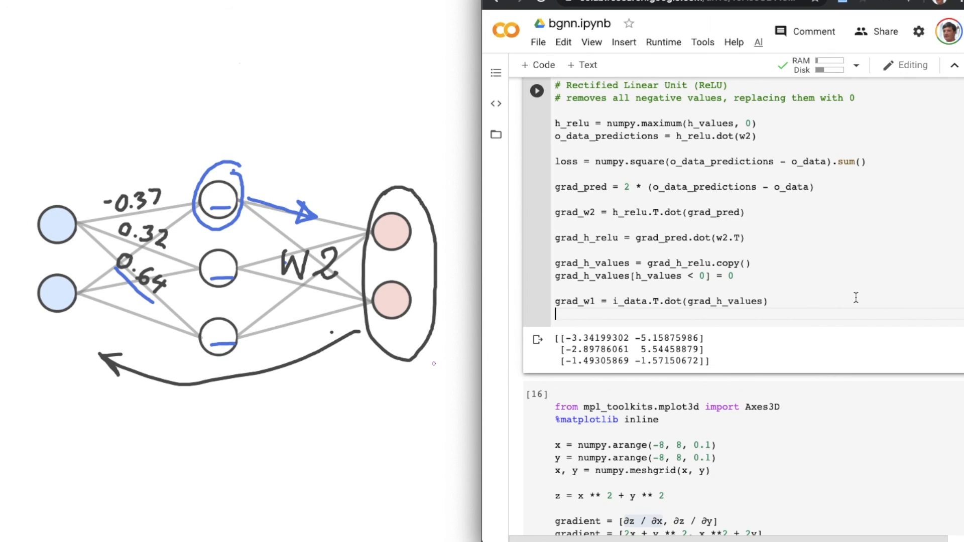
{"action": "mouse_move", "coordinate": [733, 179]}
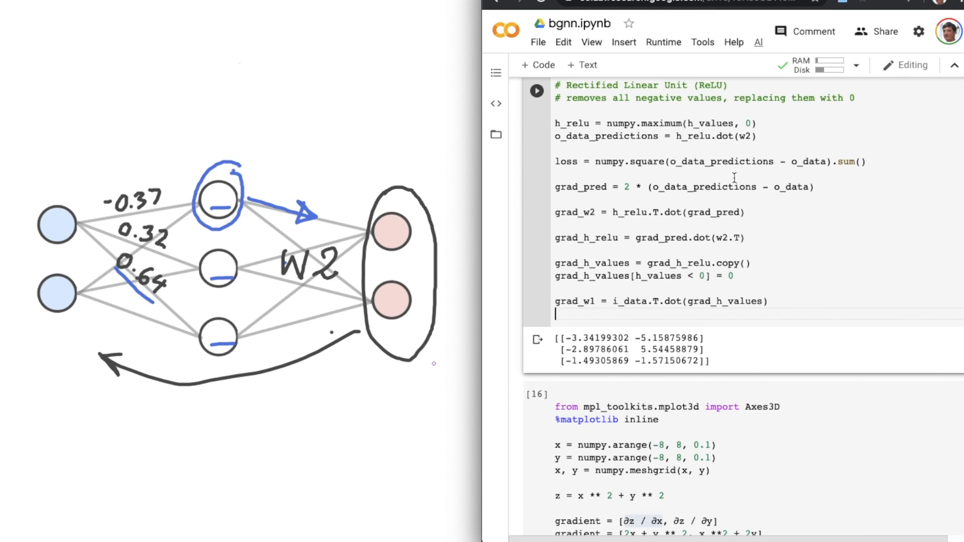
{"action": "mouse_move", "coordinate": [639, 282]}
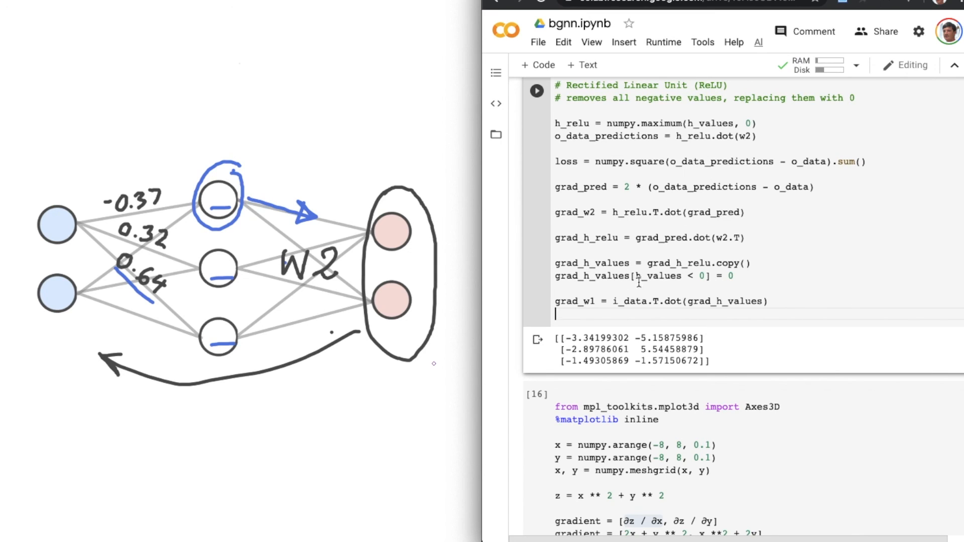
{"action": "mouse_move", "coordinate": [230, 387]}
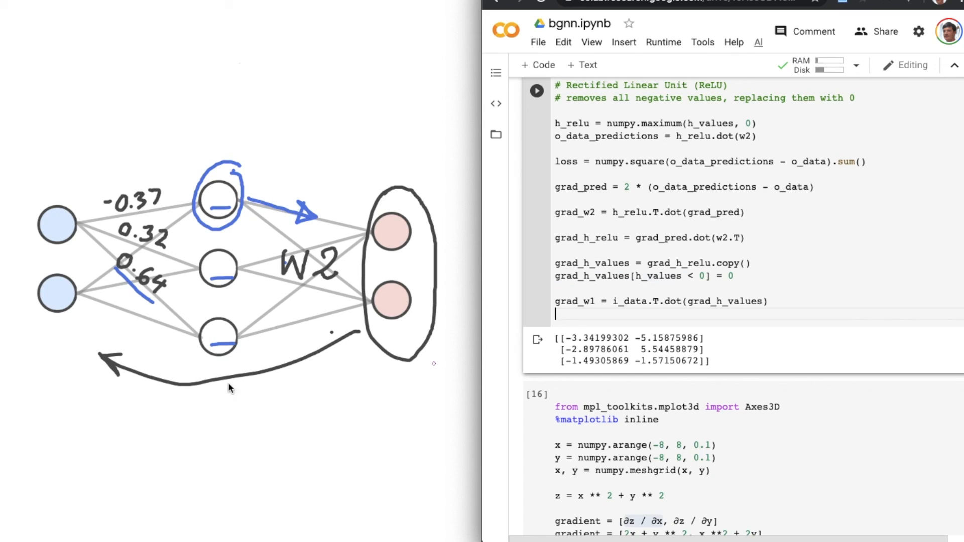